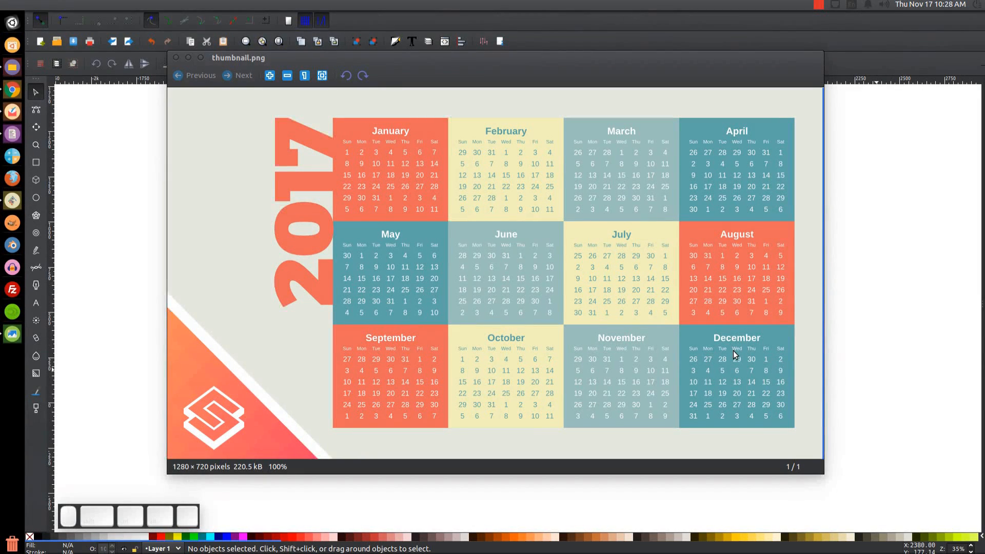
{"action": "mouse_move", "coordinate": [631, 262]}
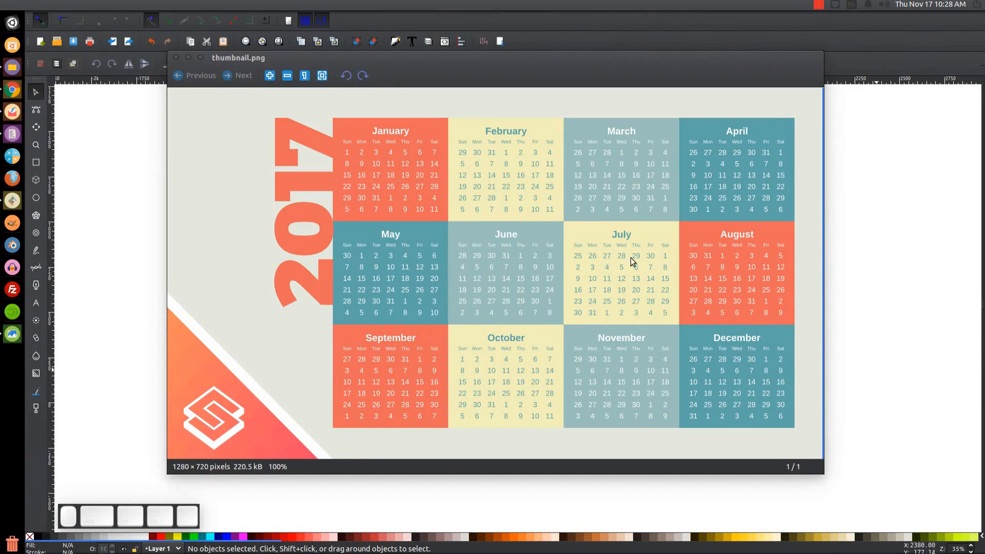
{"action": "mouse_move", "coordinate": [566, 201]}
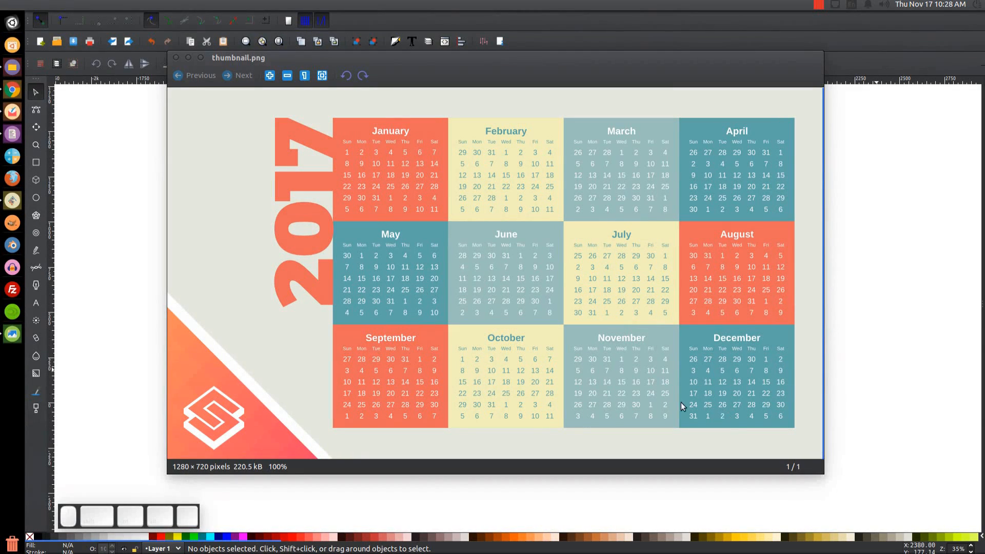
{"action": "mouse_move", "coordinate": [190, 66]}
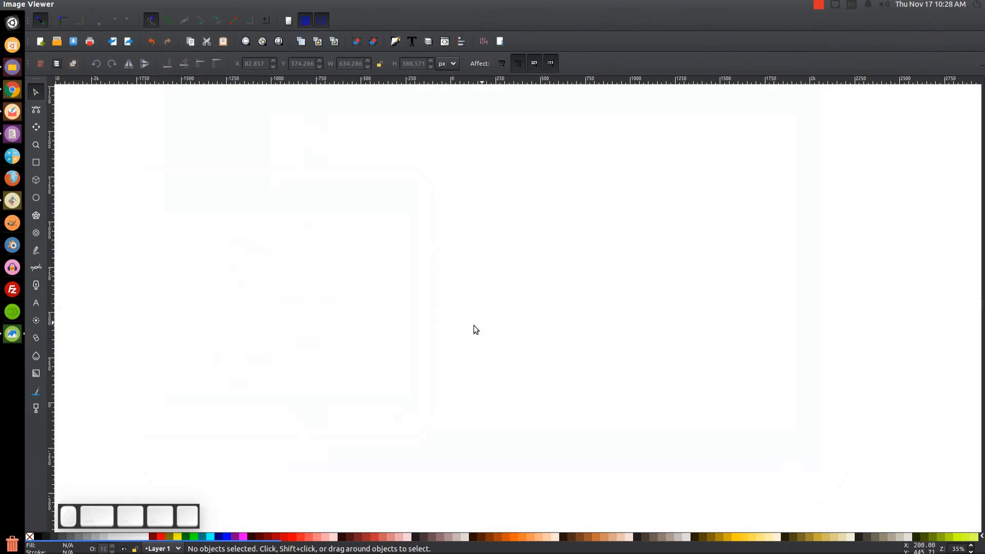
{"action": "mouse_move", "coordinate": [36, 267]}
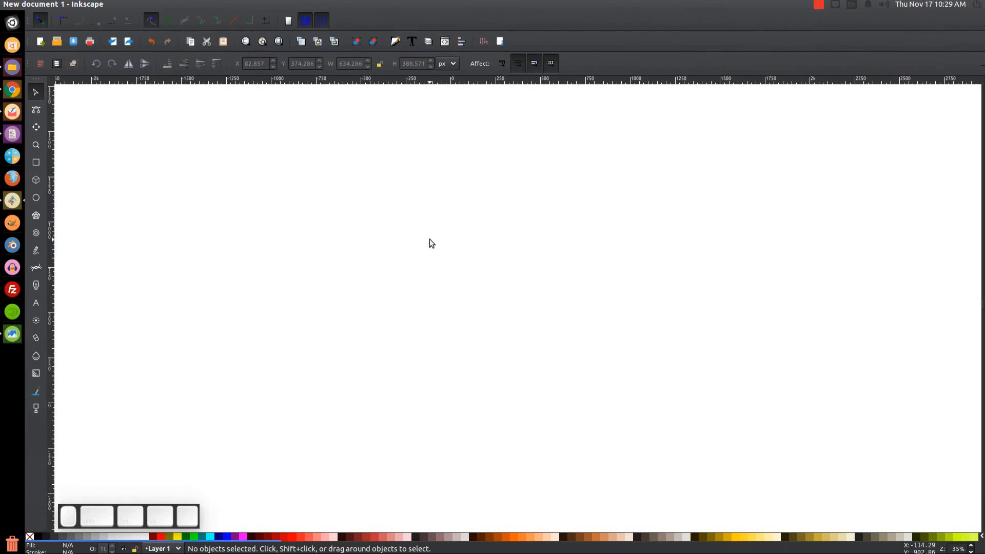
Zoom the page to 1:1 and show the Align and Distribute and Fill and Stroke panels
{"action": "left_click", "coordinate": [91, 4]}
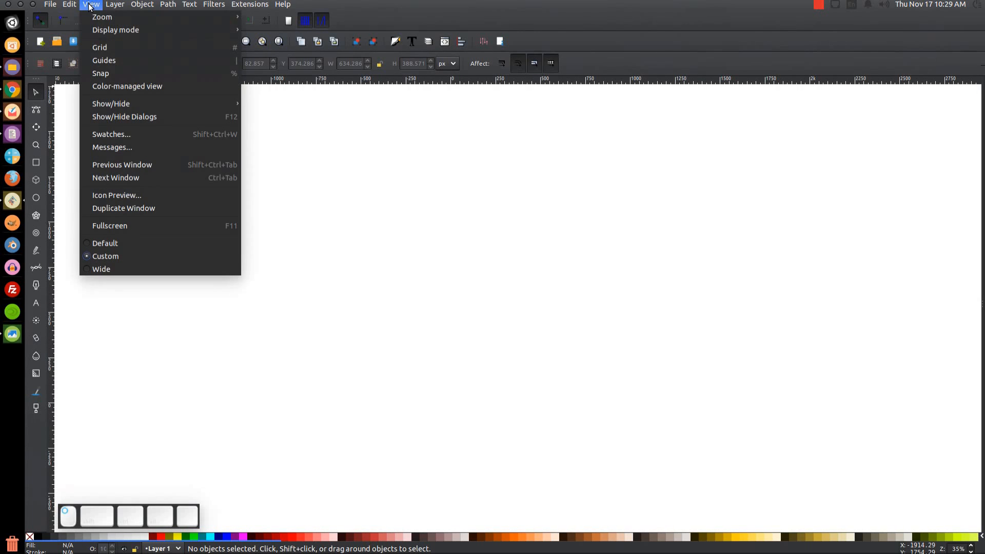
{"action": "mouse_move", "coordinate": [155, 195]}
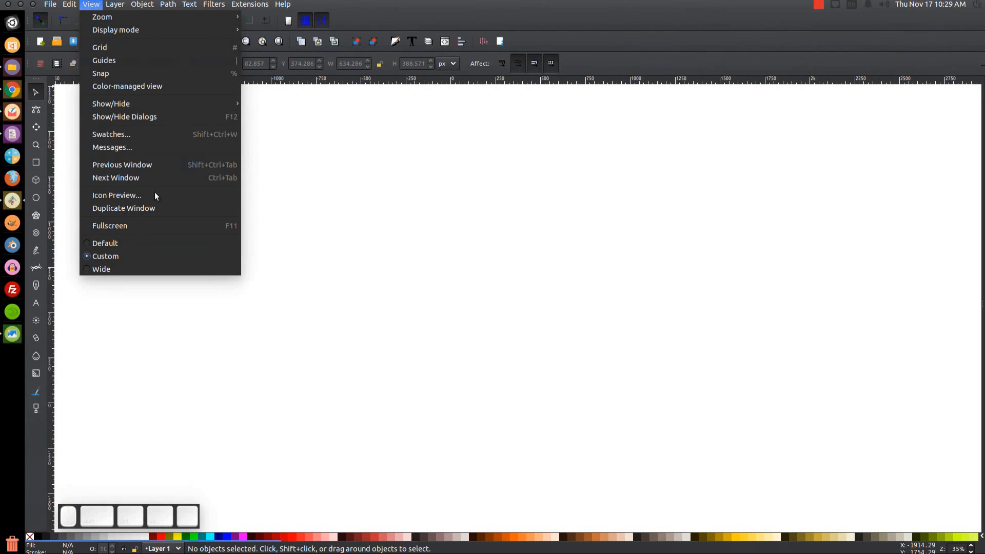
{"action": "mouse_move", "coordinate": [101, 18]}
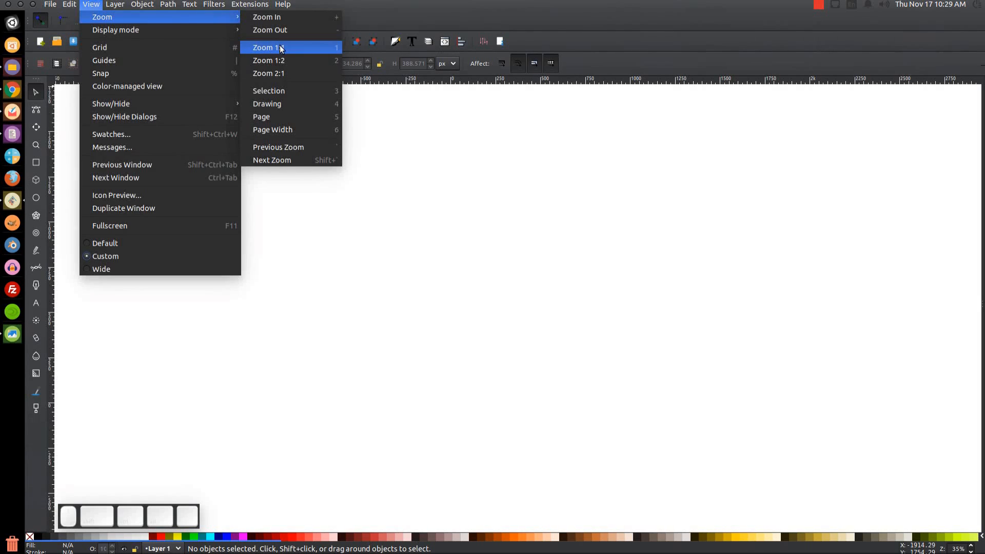
{"action": "left_click", "coordinate": [267, 47]}
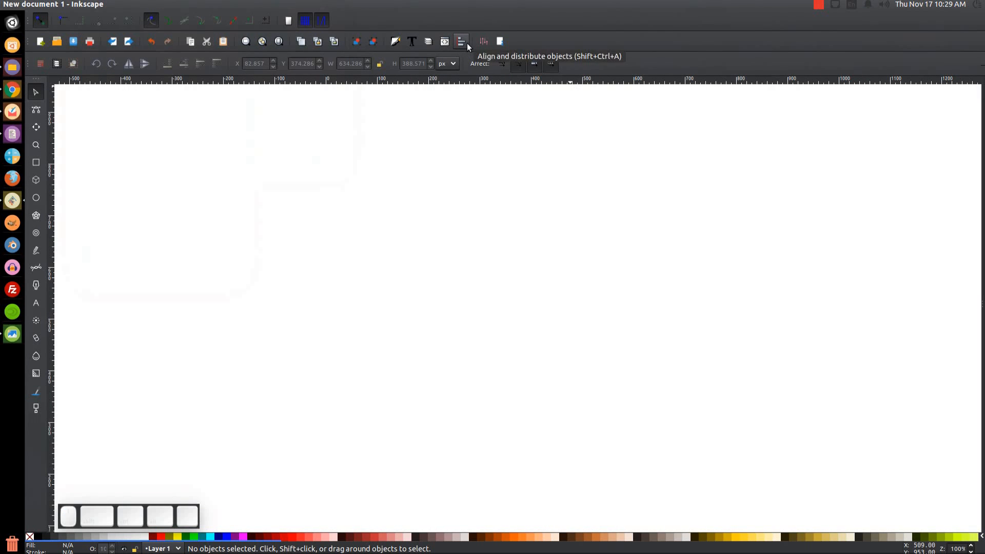
{"action": "left_click", "coordinate": [461, 41]}
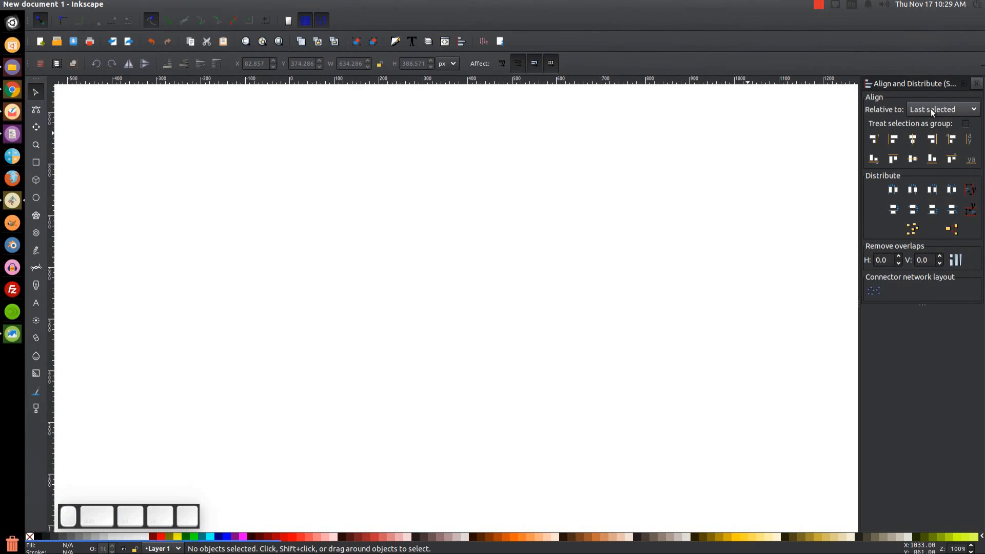
{"action": "mouse_move", "coordinate": [337, 56]}
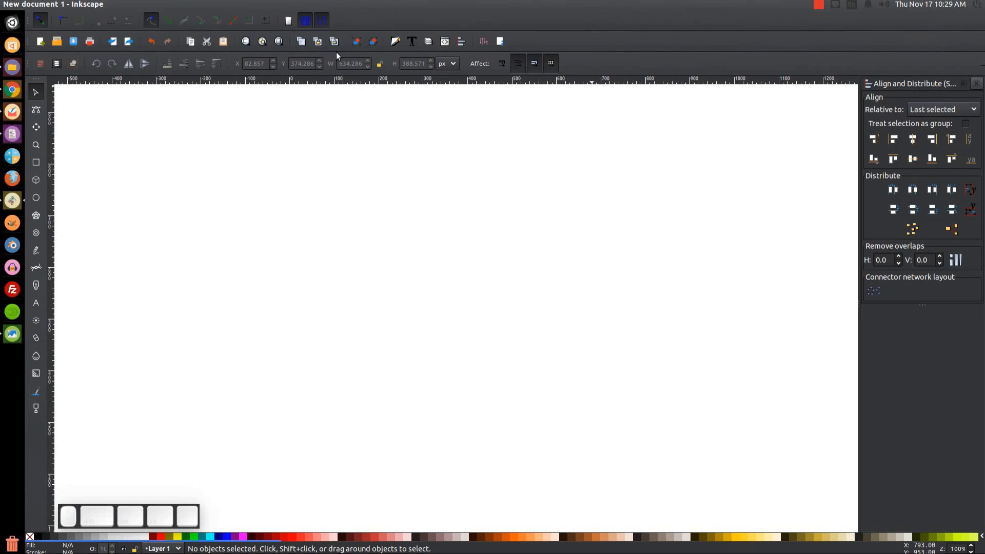
{"action": "mouse_move", "coordinate": [394, 41]}
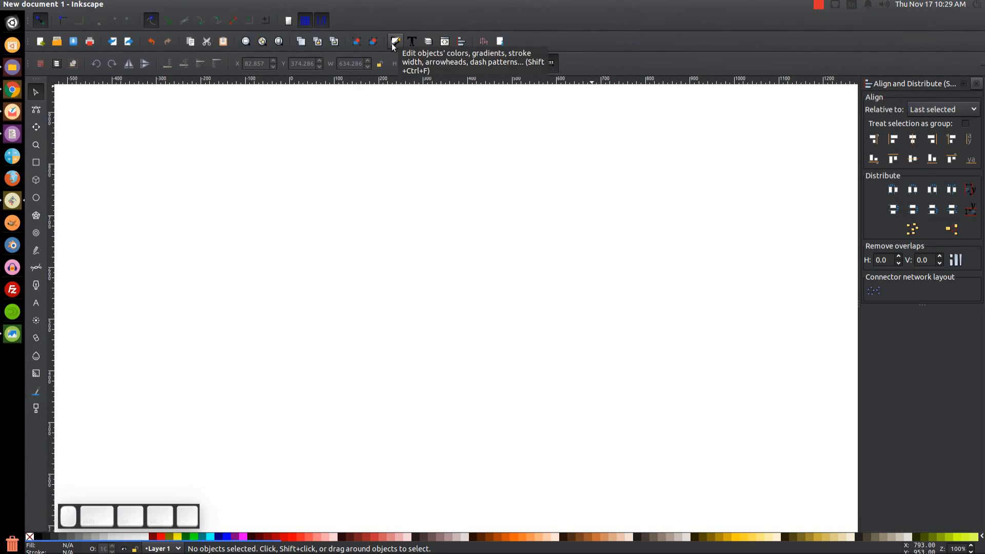
{"action": "left_click", "coordinate": [394, 41]}
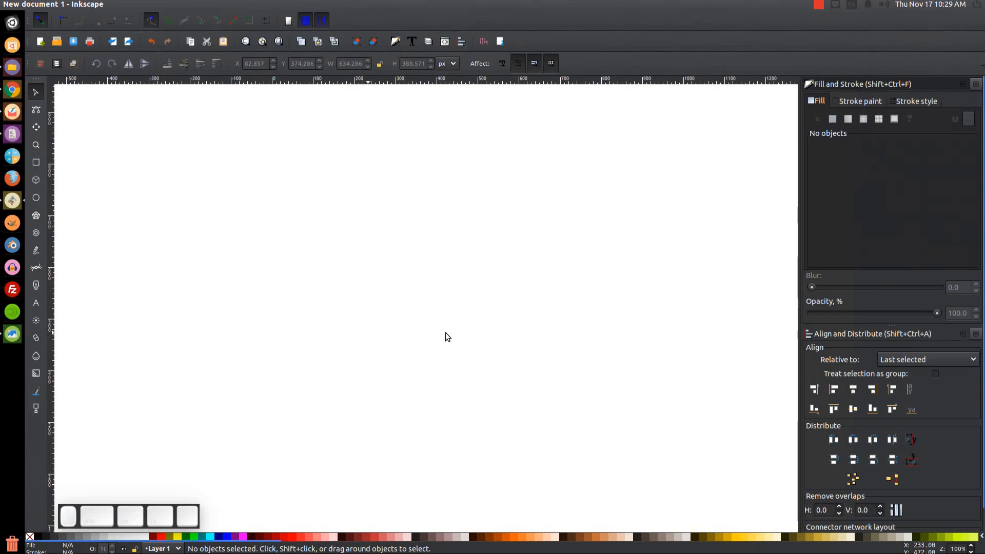
{"action": "mouse_move", "coordinate": [15, 361]}
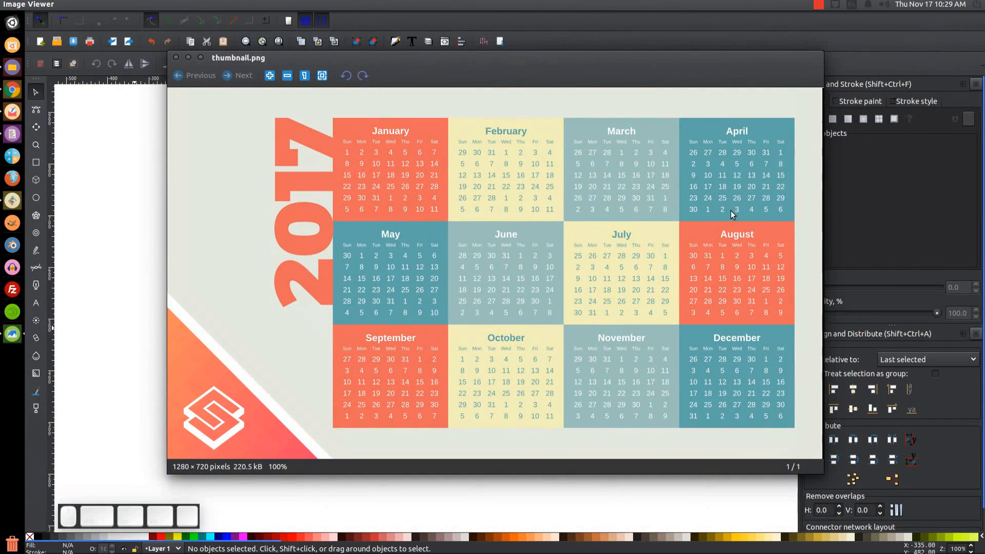
{"action": "mouse_move", "coordinate": [191, 67]}
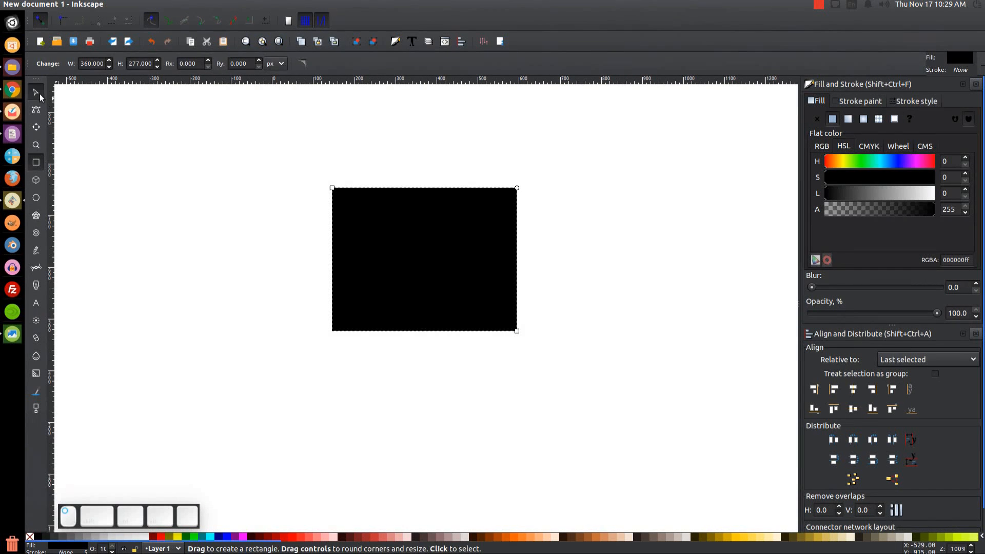
Convert the 50%-opacity salmon square into a path
{"action": "left_click", "coordinate": [35, 91]}
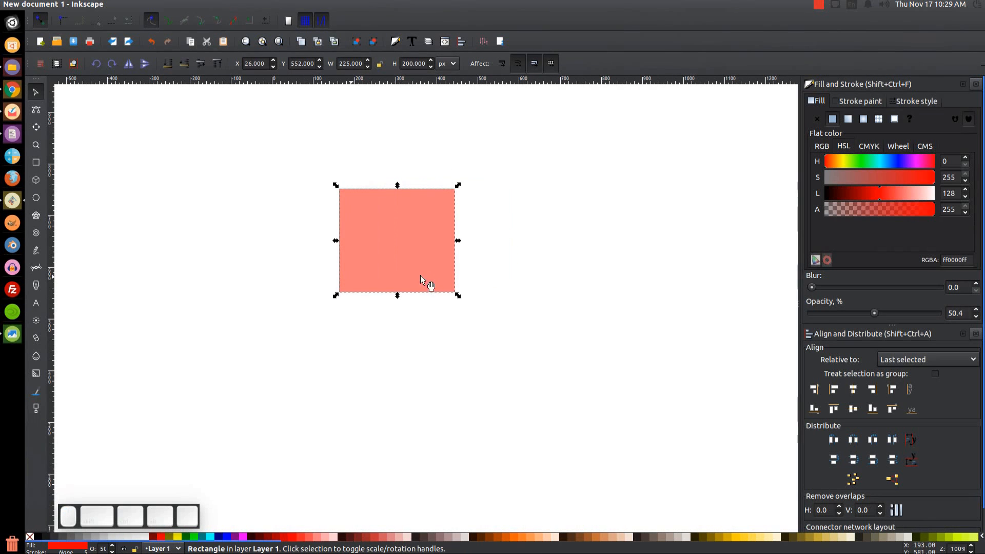
{"action": "left_click", "coordinate": [168, 4]}
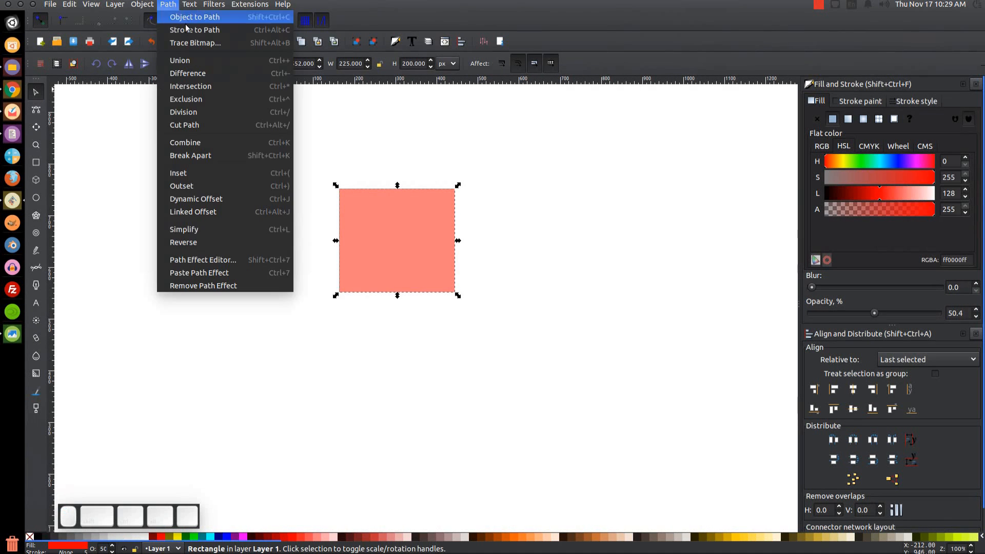
{"action": "left_click", "coordinate": [195, 16]}
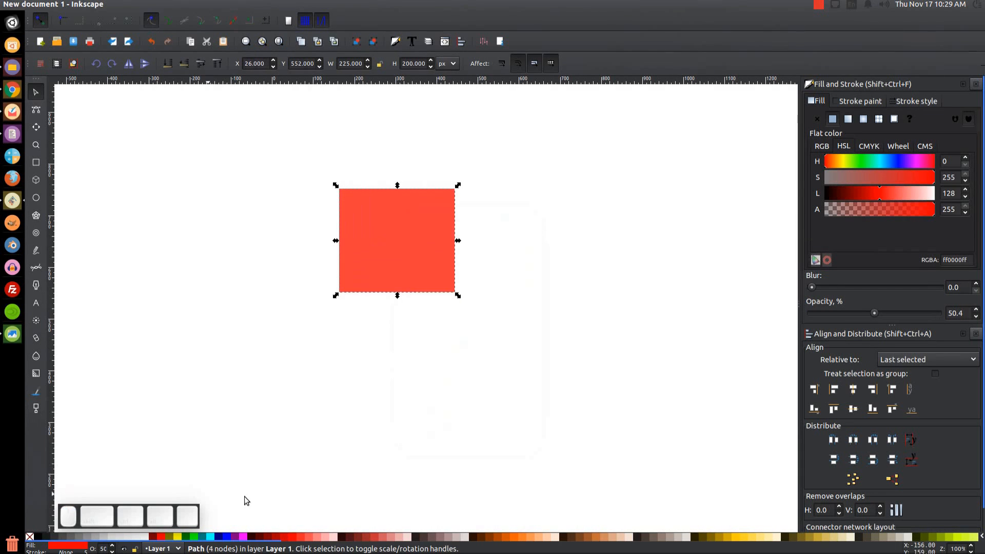
Colour the duplicate square blue and align it flush against the salmon square's right edge
{"action": "left_click", "coordinate": [209, 538]}
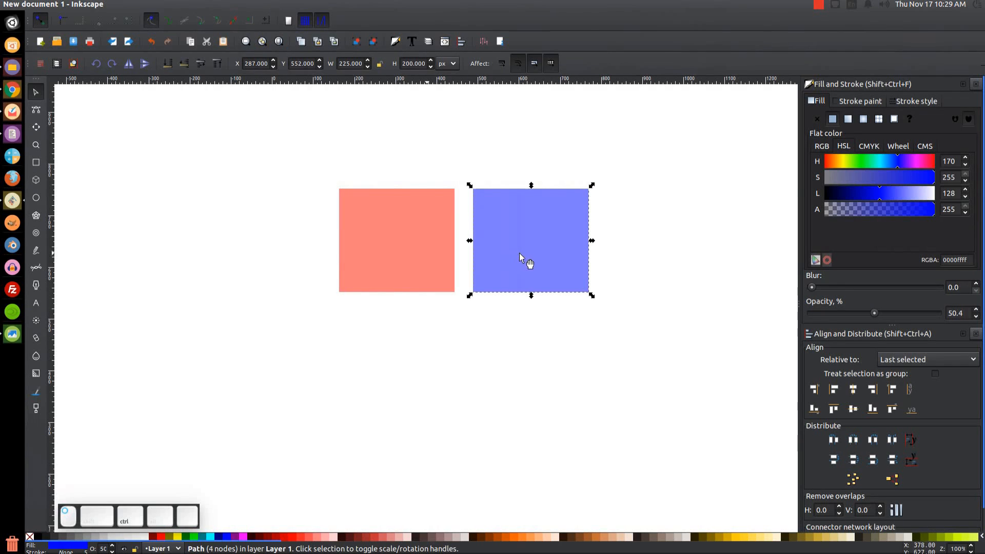
{"action": "left_click", "coordinate": [396, 240]}
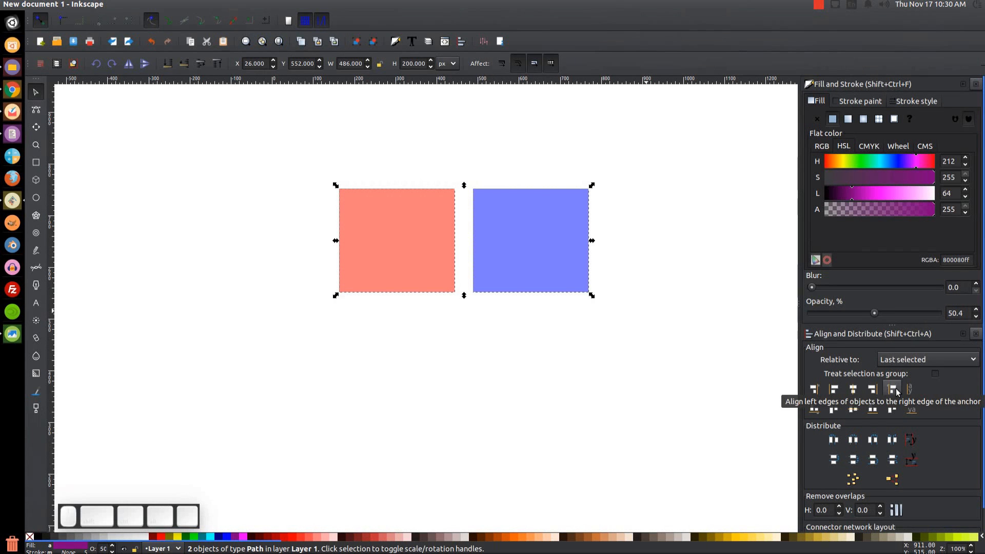
{"action": "left_click", "coordinate": [891, 388]}
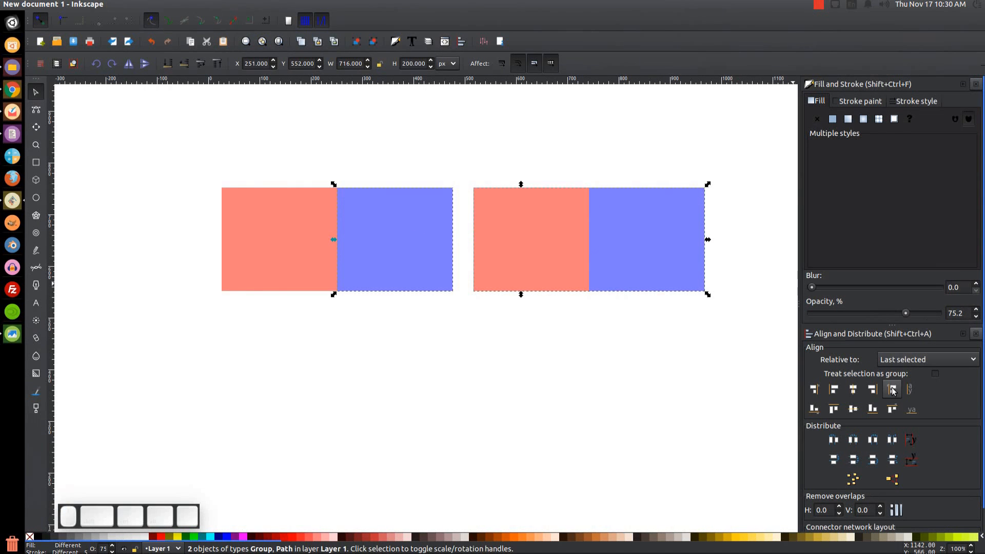
{"action": "mouse_move", "coordinate": [892, 390]}
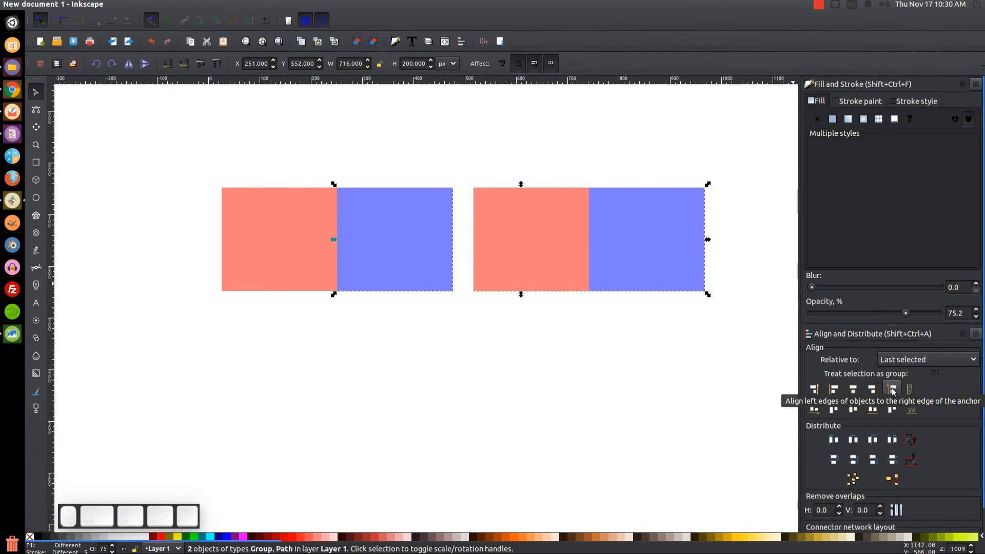
Align the second pair right after the first to form a four-tile row, then act on the row
{"action": "left_click", "coordinate": [891, 388]}
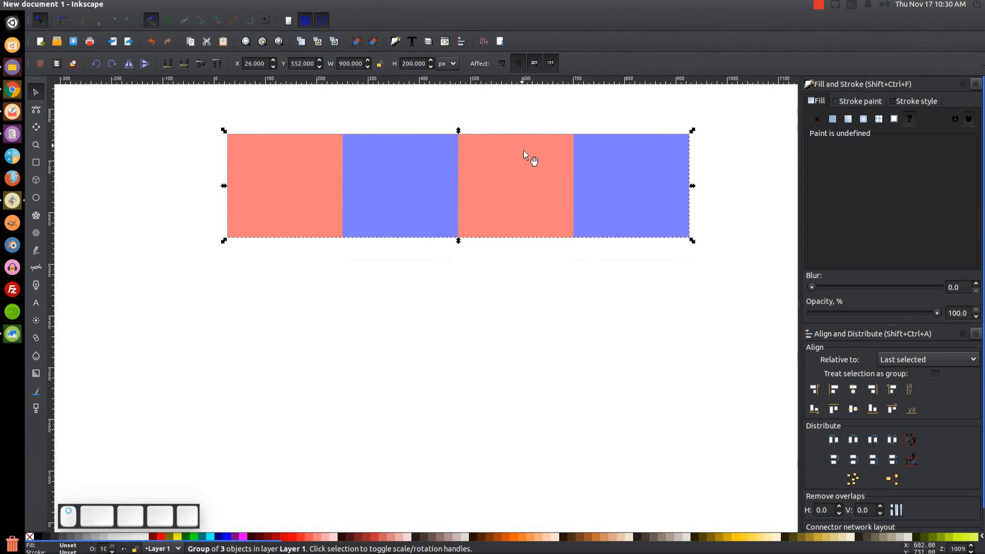
{"action": "right_click", "coordinate": [524, 155]}
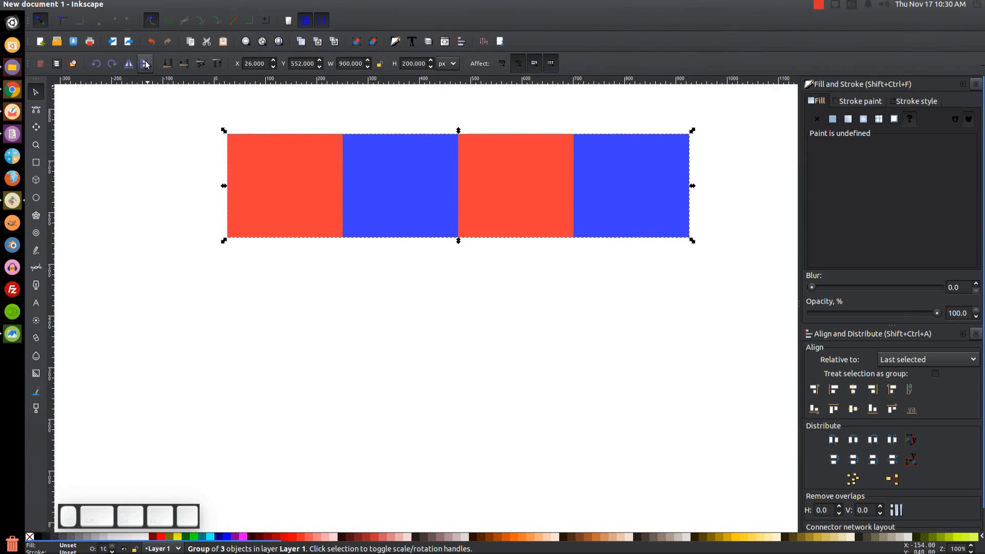
{"action": "mouse_move", "coordinate": [128, 62]}
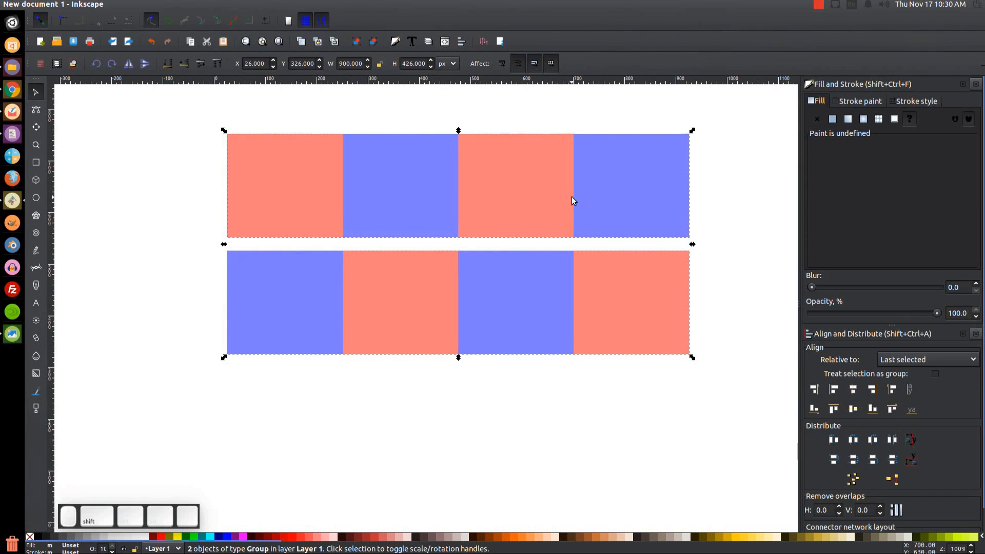
{"action": "mouse_move", "coordinate": [890, 409]}
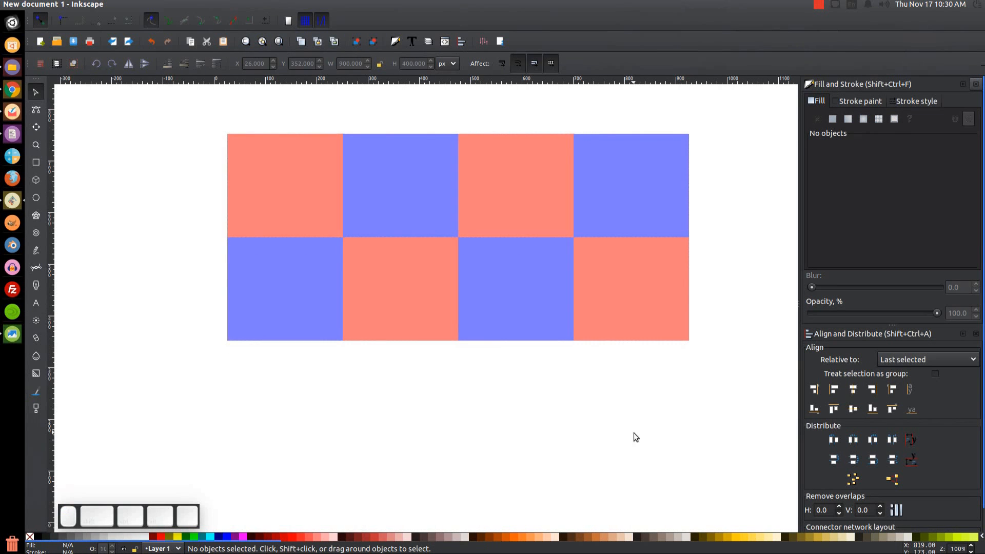
Duplicate the top row, stack it under the second row, and ungroup the 4×3 grid into squares
{"action": "left_click", "coordinate": [515, 186]}
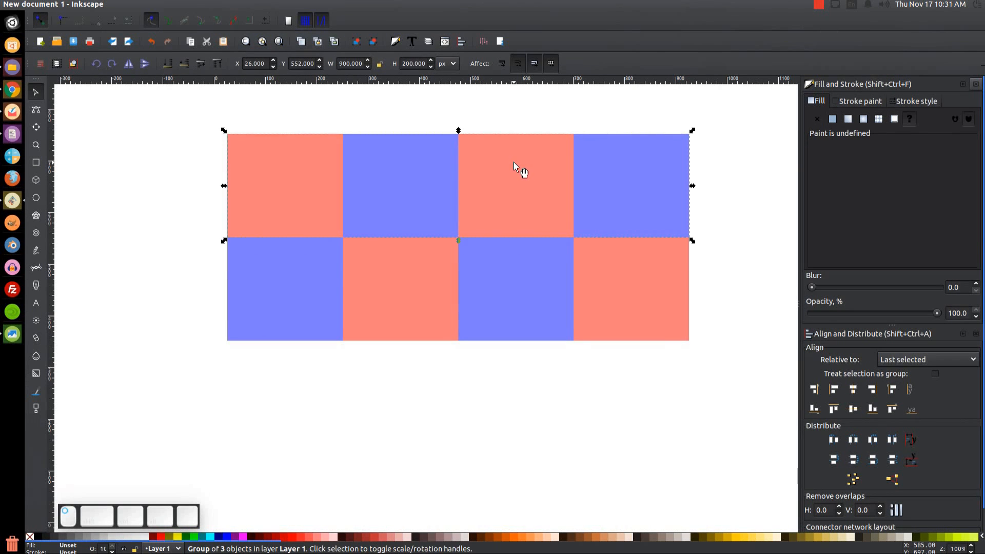
{"action": "key", "text": "ctrl"}
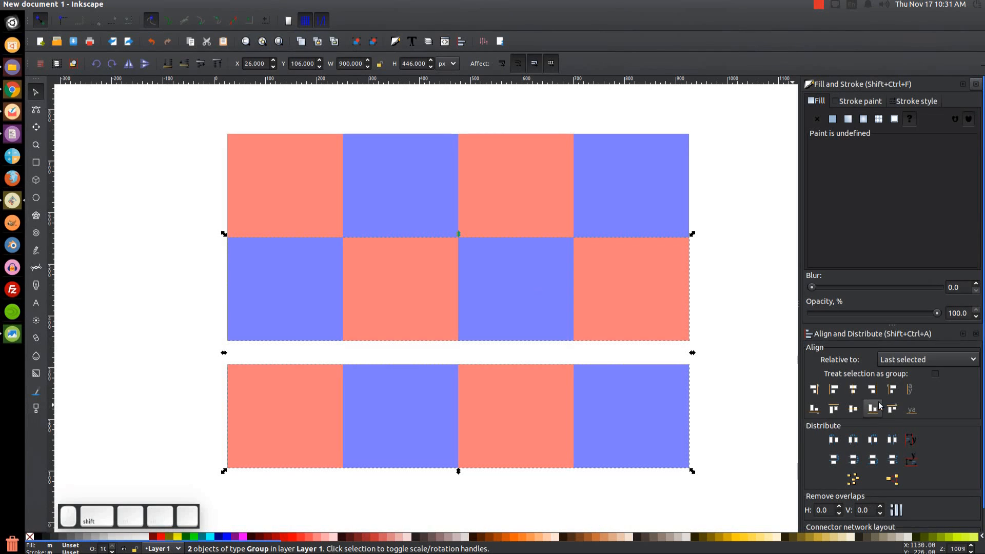
{"action": "left_click", "coordinate": [872, 409]}
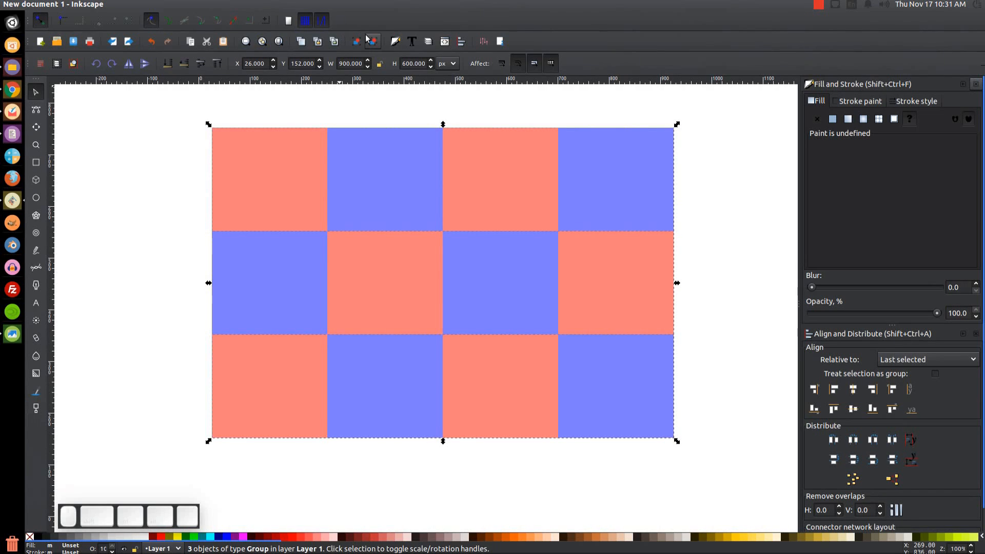
{"action": "left_click", "coordinate": [372, 41]}
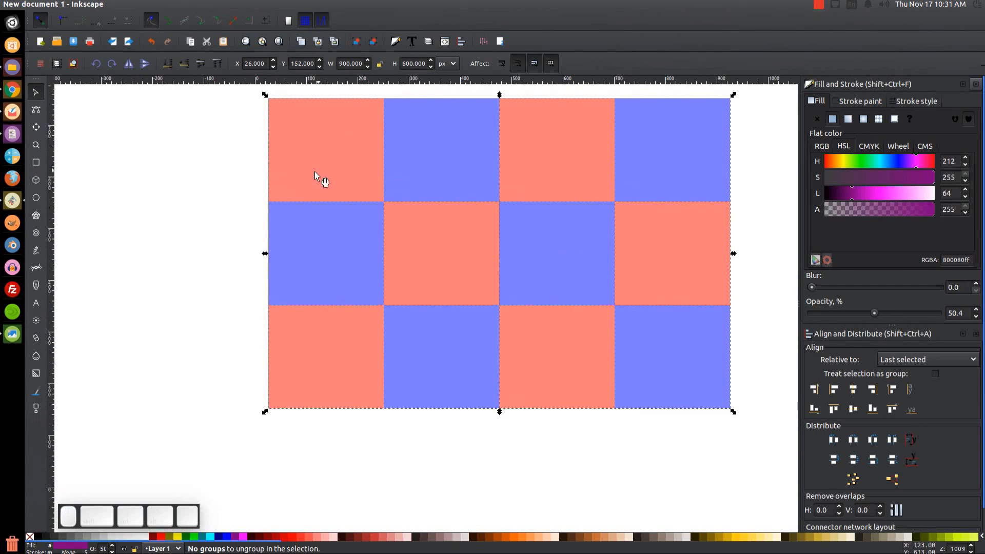
{"action": "mouse_move", "coordinate": [175, 198]}
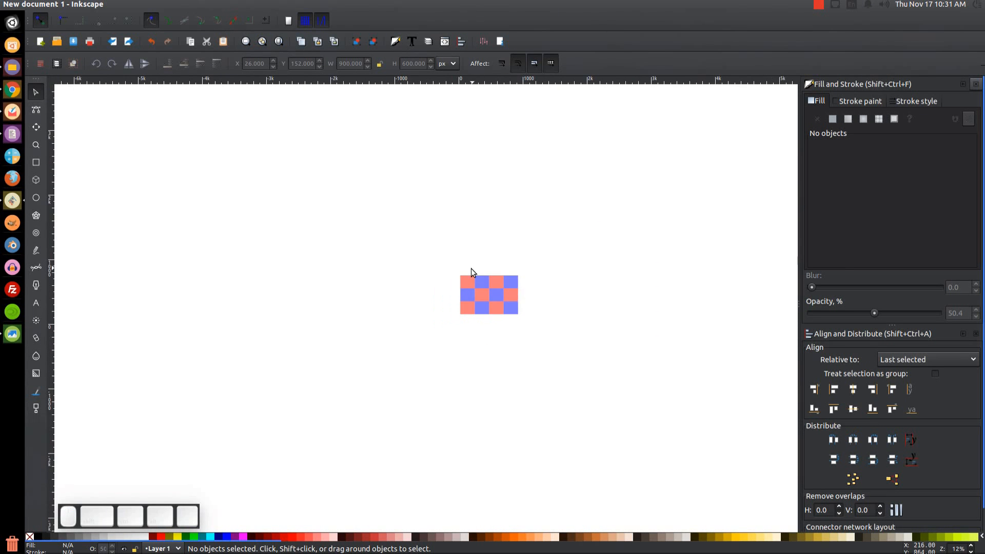
{"action": "mouse_move", "coordinate": [467, 269]}
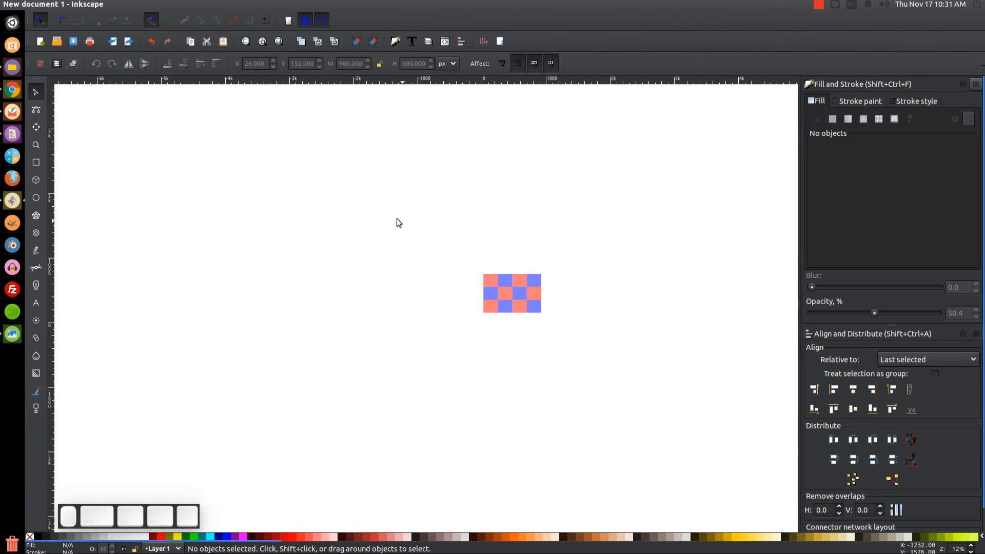
Show the Extensions > Render submenu containing the calendar generator
{"action": "left_click", "coordinate": [249, 4]}
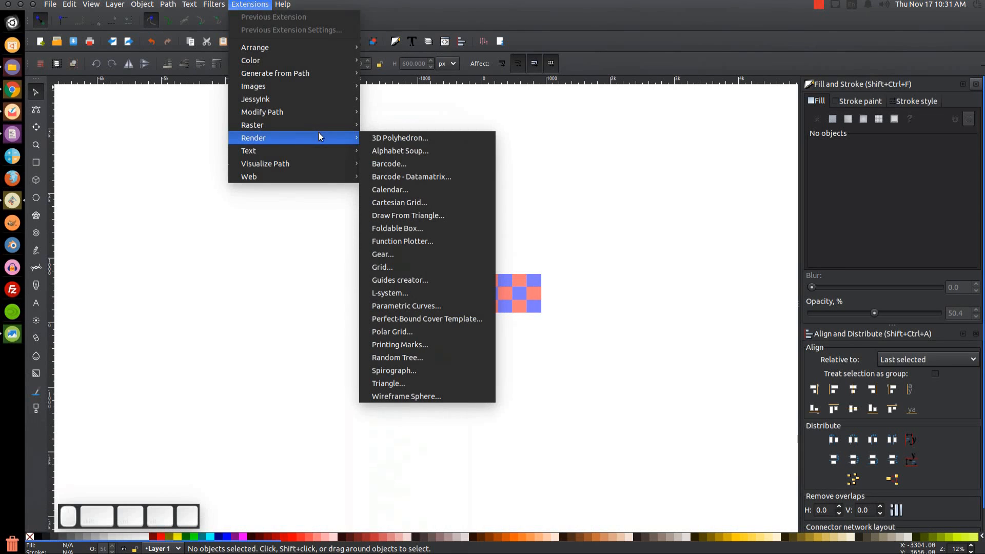
Configure the Calendar extension's weekday names, encoding and four months per line
{"action": "left_click", "coordinate": [389, 189]}
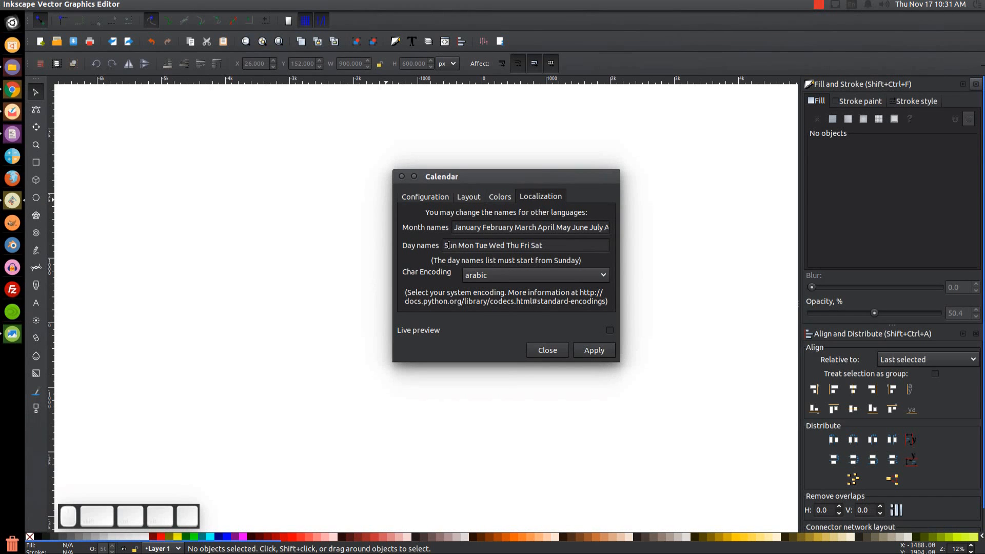
{"action": "left_click", "coordinate": [544, 245]}
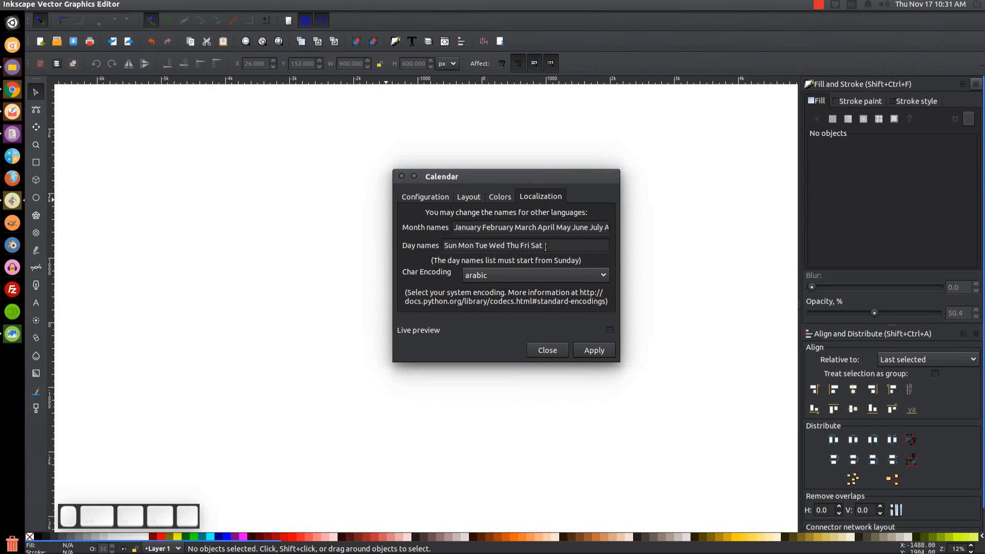
{"action": "mouse_move", "coordinate": [511, 275]}
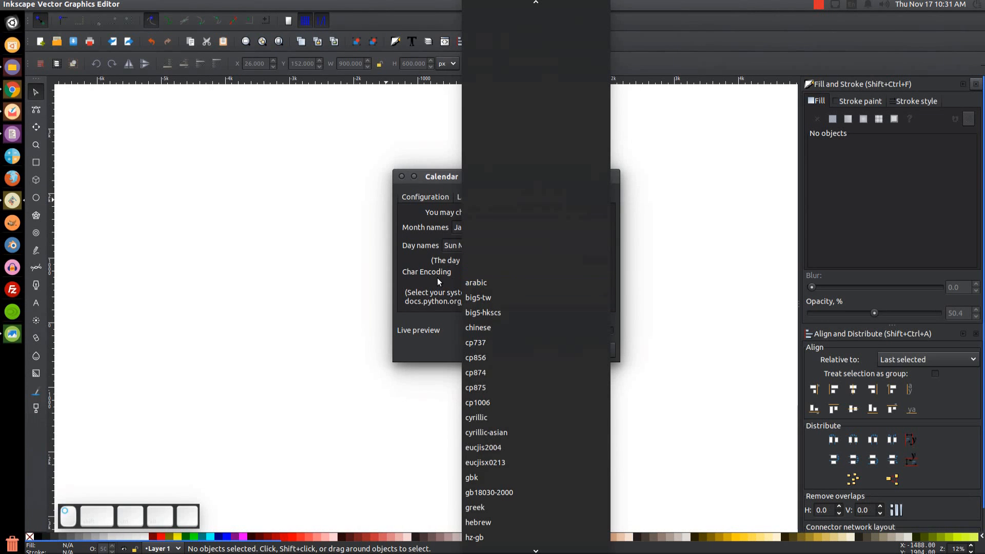
{"action": "left_click", "coordinate": [500, 197]}
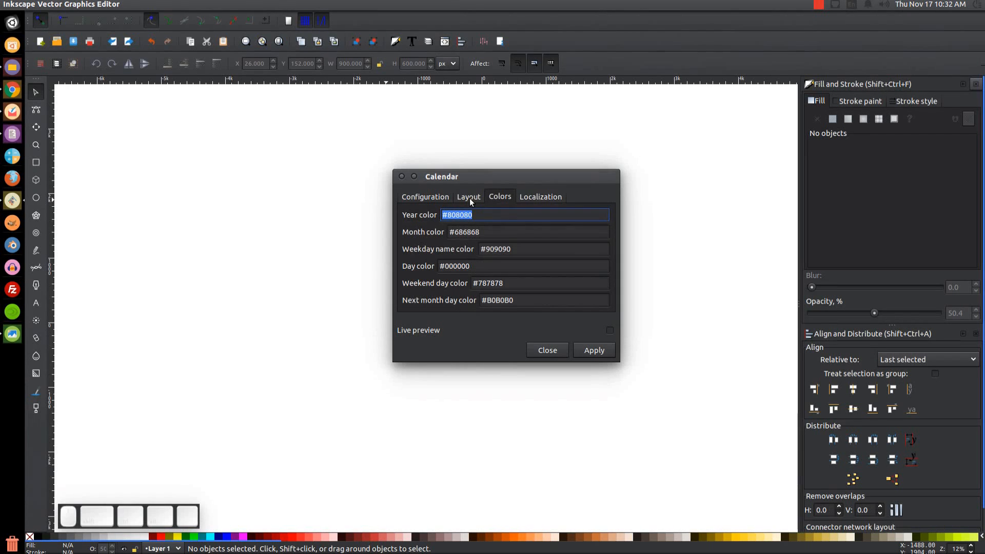
{"action": "left_click", "coordinate": [468, 197]}
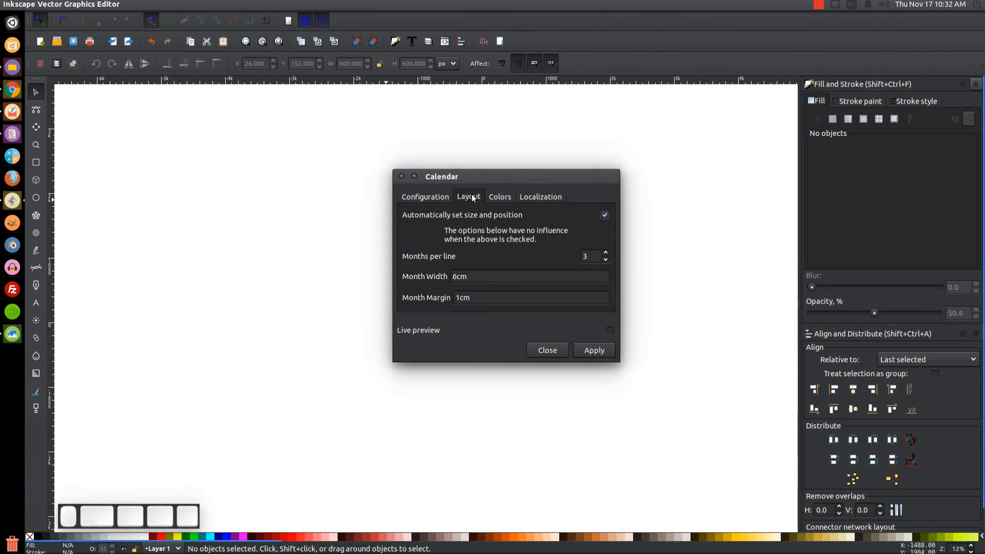
{"action": "triple_click", "coordinate": [589, 257]}
{"action": "type", "text": "4"}
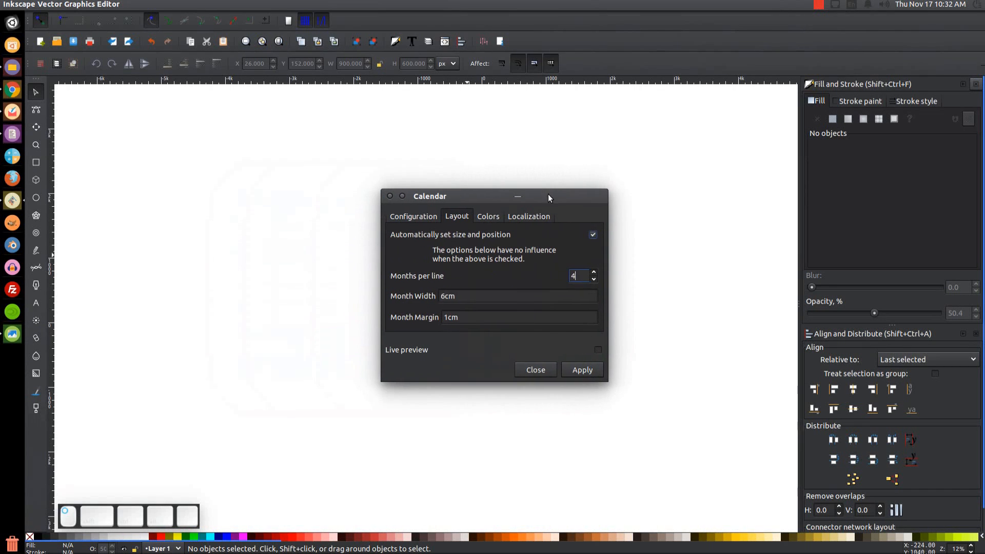
Set month 0 and year 2017 and generate the calendar
{"action": "left_click", "coordinate": [413, 216]}
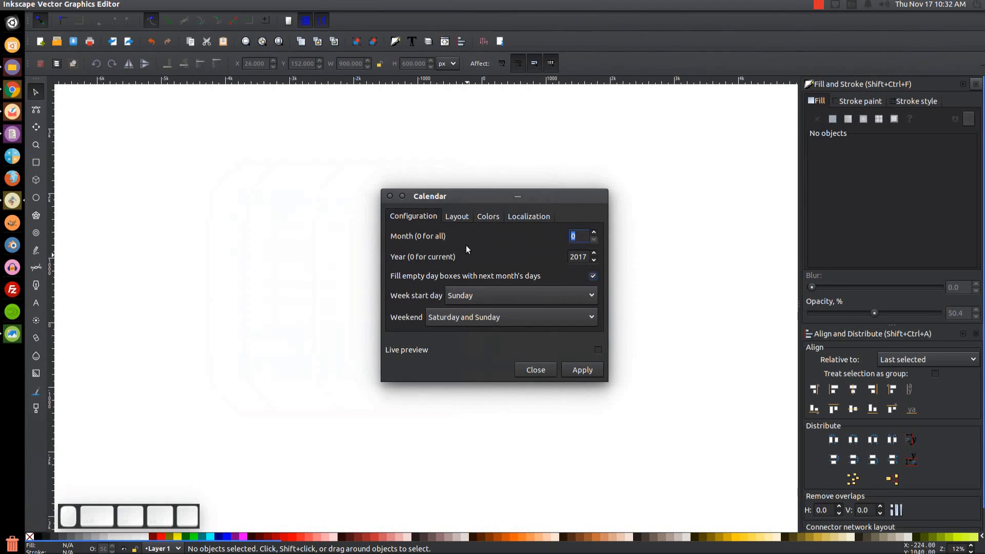
{"action": "mouse_move", "coordinate": [543, 259]}
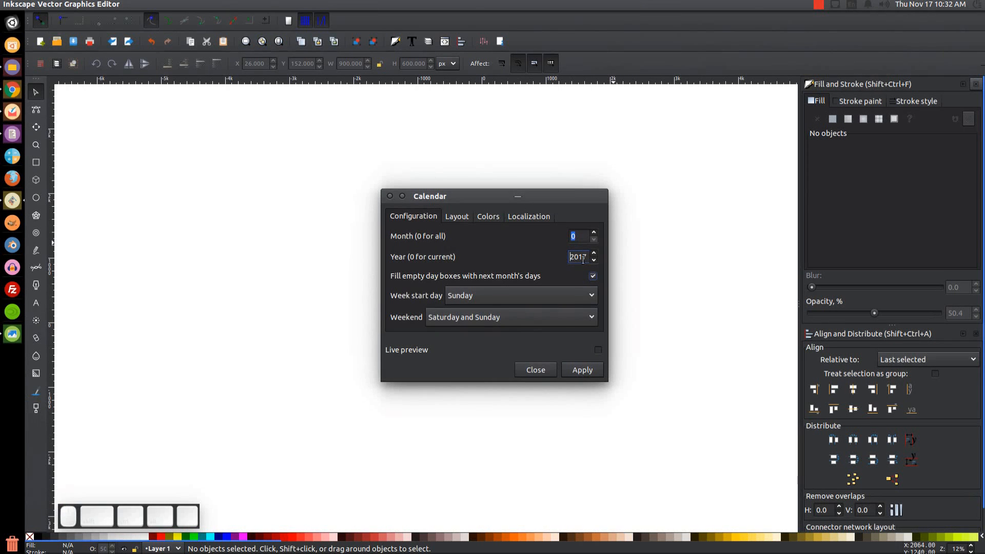
{"action": "mouse_move", "coordinate": [452, 312]}
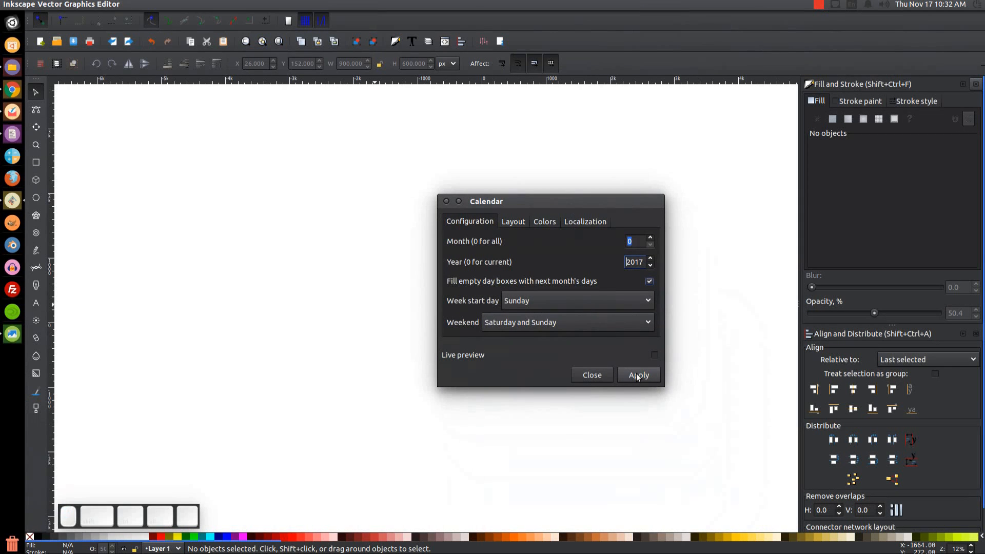
{"action": "left_click", "coordinate": [638, 376]}
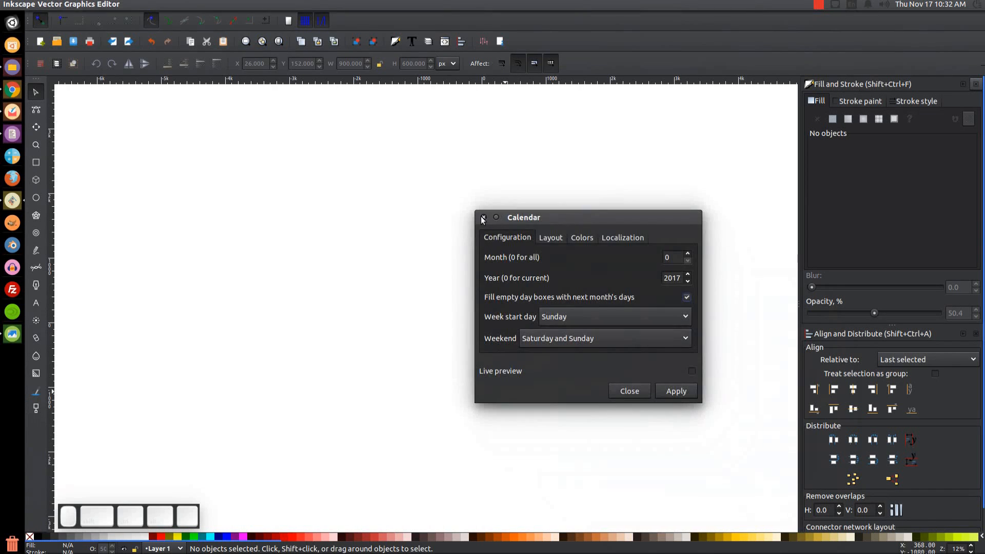
Close the Calendar dialog, leaving the twelve-month 2017 calendar on the canvas
{"action": "left_click", "coordinate": [675, 391]}
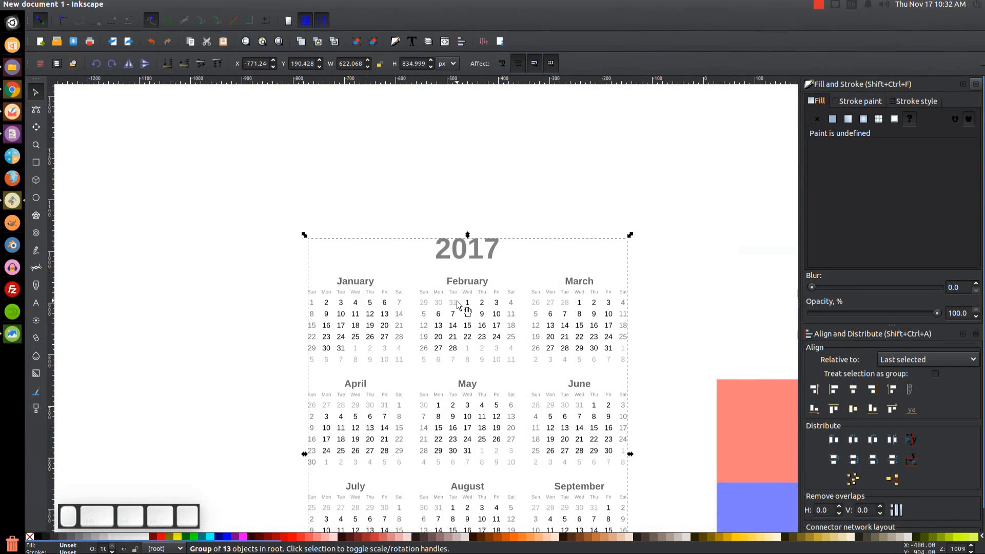
{"action": "mouse_move", "coordinate": [480, 352]}
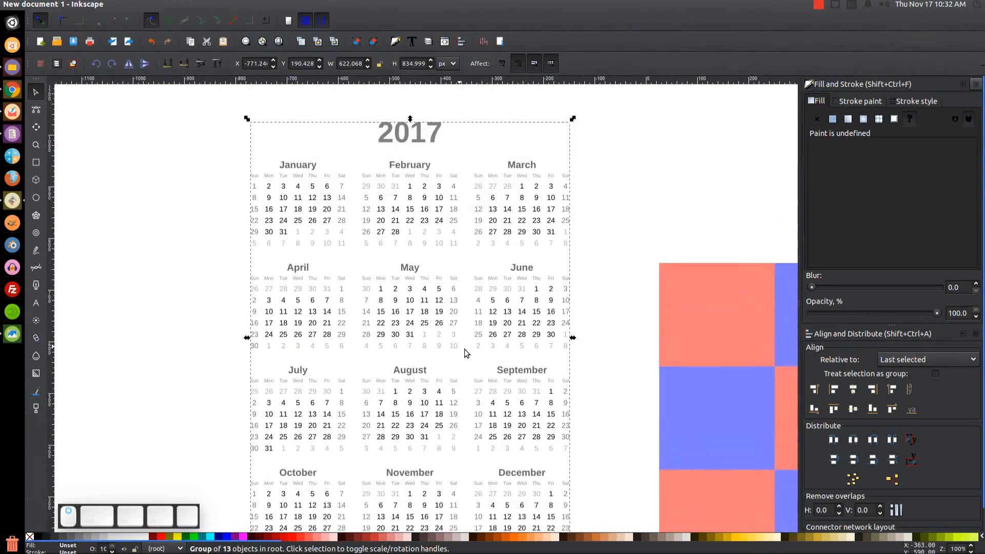
{"action": "scroll", "scroll_direction": "up", "scroll_amount": 3}
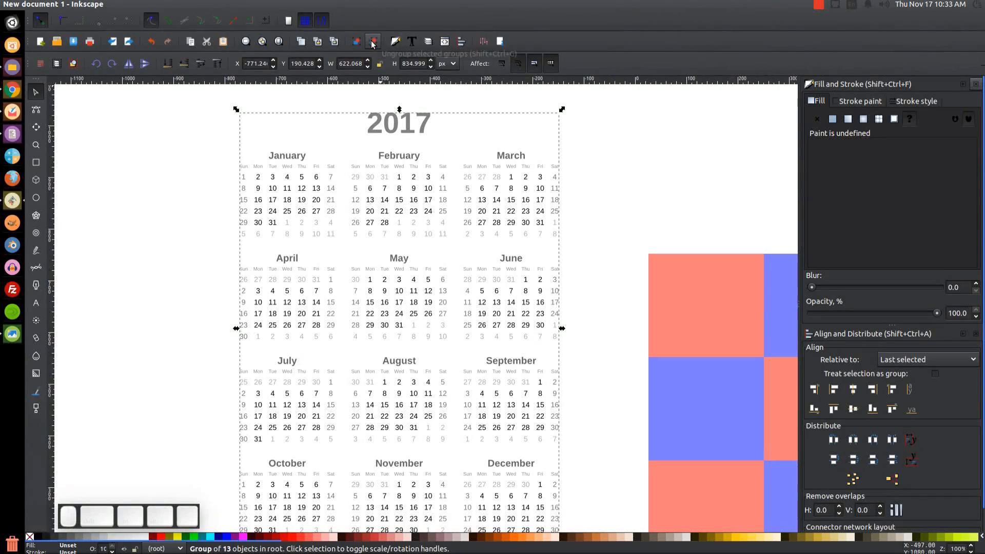
Ungroup the calendar into months and split January into individual text objects
{"action": "left_click", "coordinate": [372, 41]}
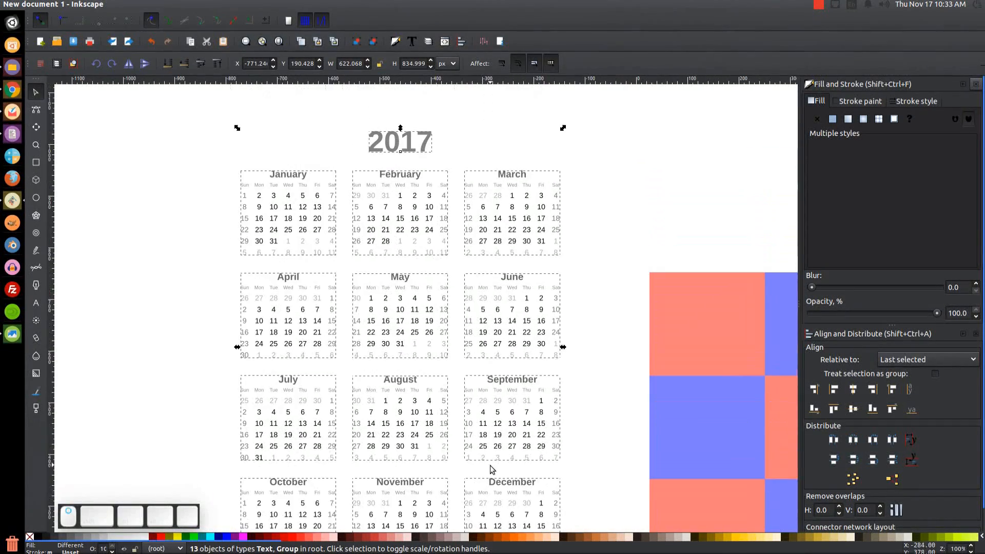
{"action": "left_click", "coordinate": [479, 149]}
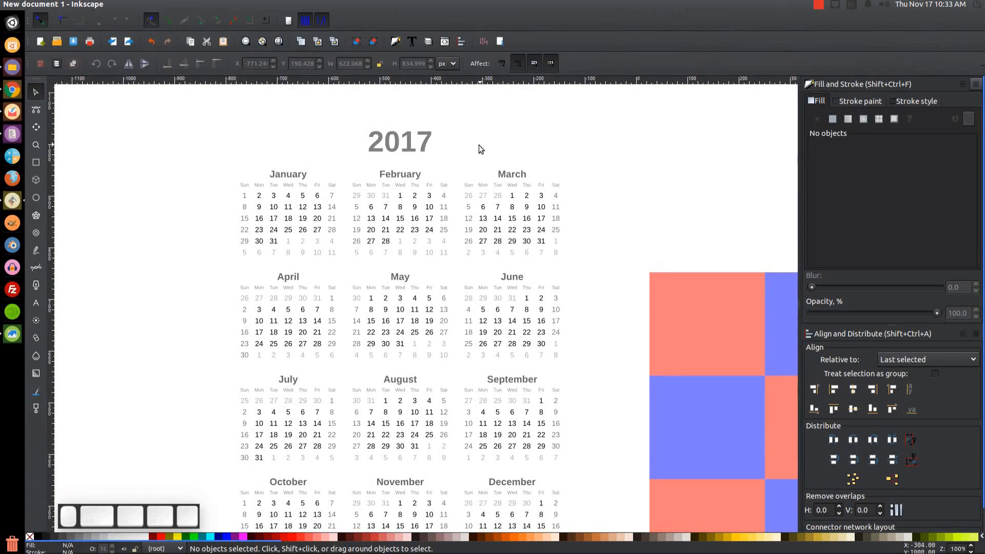
{"action": "left_click", "coordinate": [287, 229]}
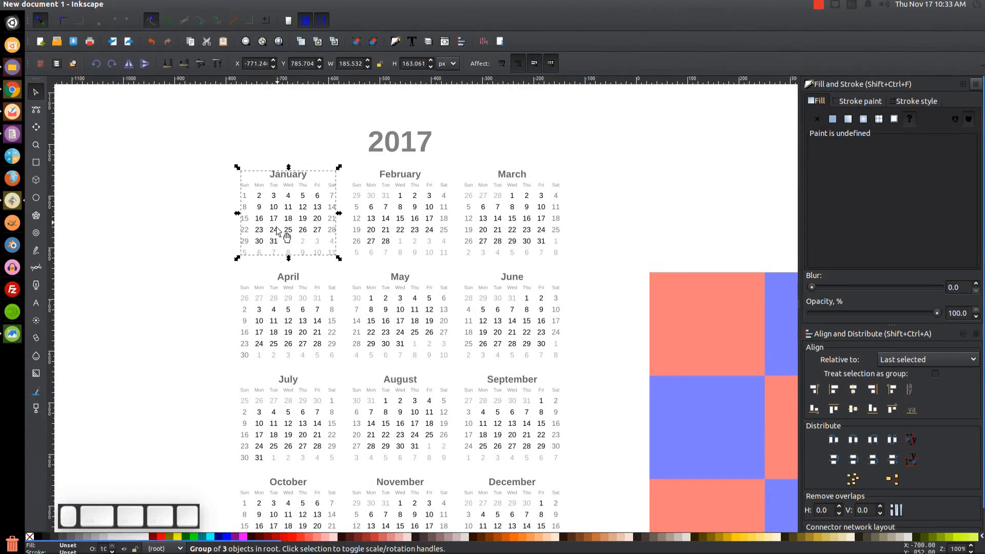
{"action": "mouse_move", "coordinate": [316, 198]}
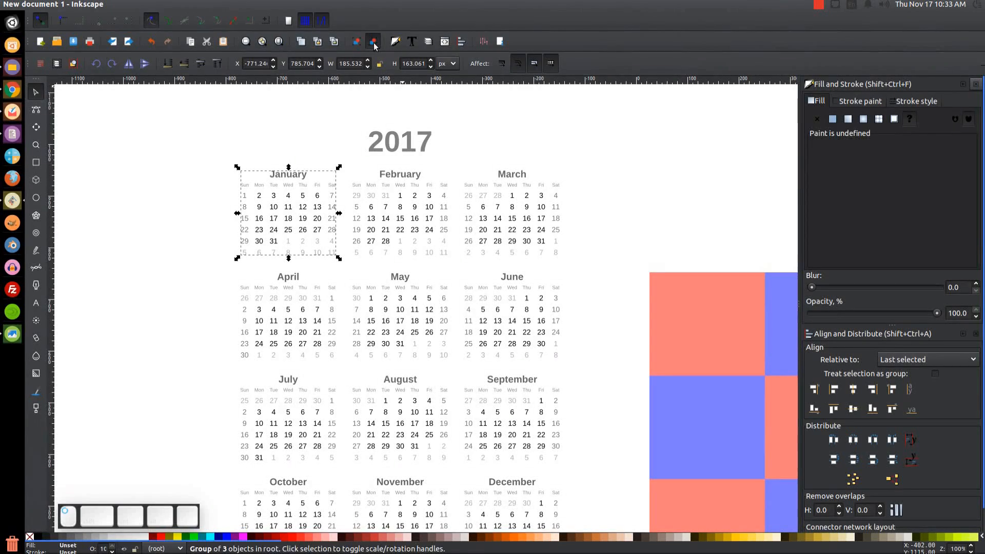
{"action": "left_click", "coordinate": [372, 41]}
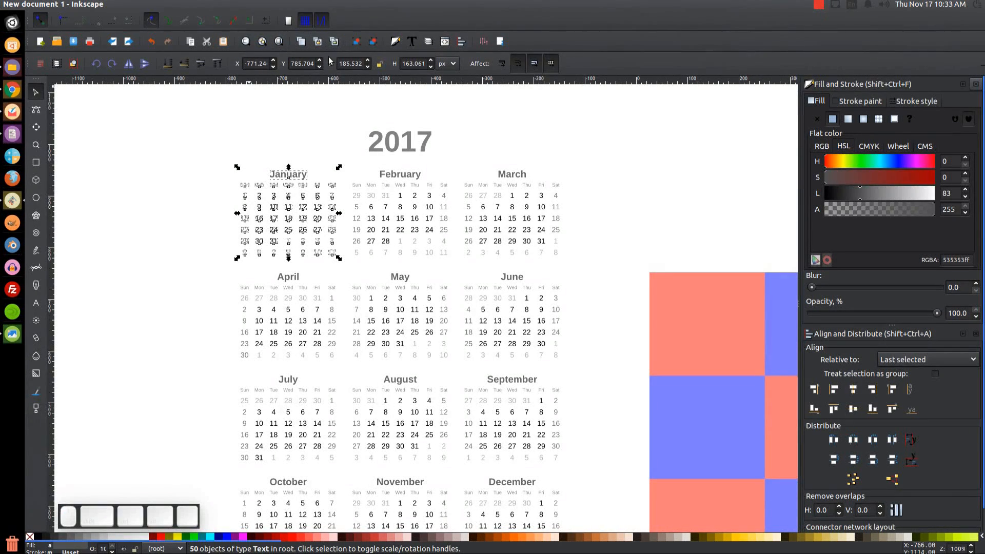
{"action": "left_click", "coordinate": [36, 302]}
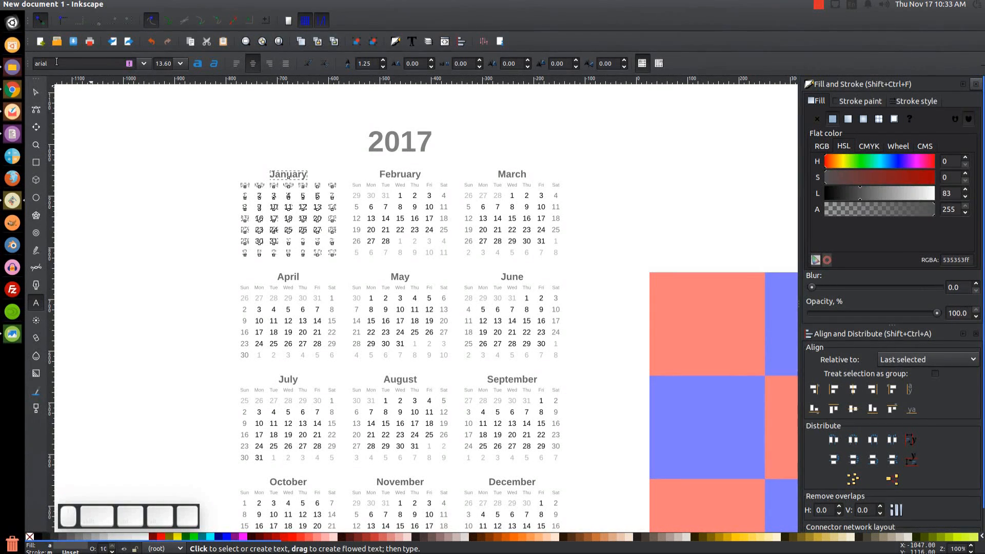
{"action": "mouse_move", "coordinate": [92, 78]}
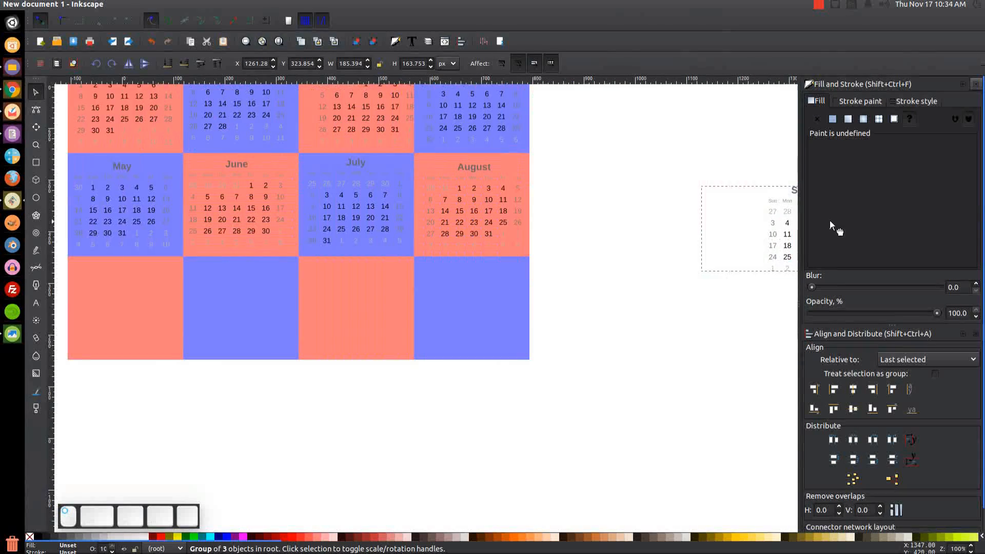
Move the view toward the tile grid while placing the month calendars onto their tiles
{"action": "scroll", "scroll_direction": "right", "scroll_amount": 3}
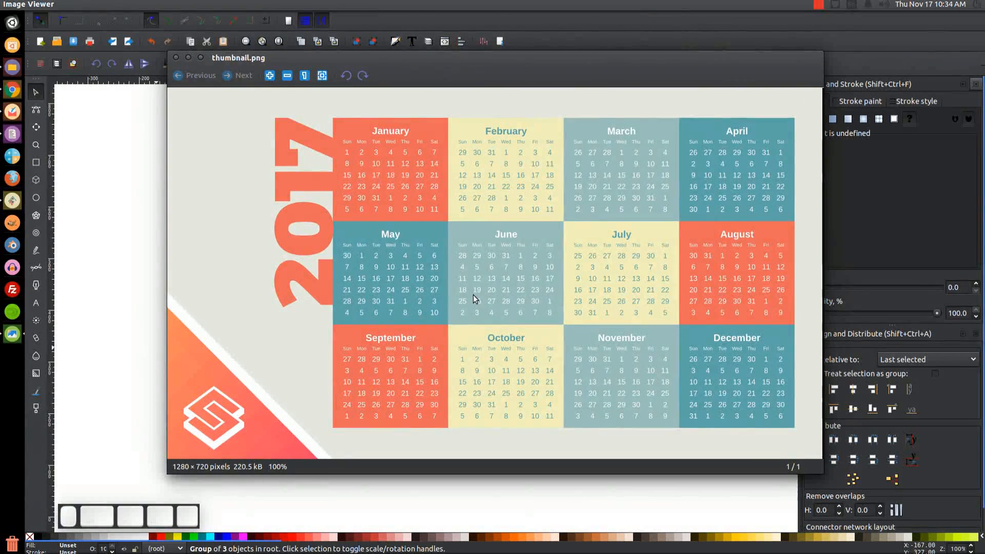
{"action": "mouse_move", "coordinate": [432, 353]}
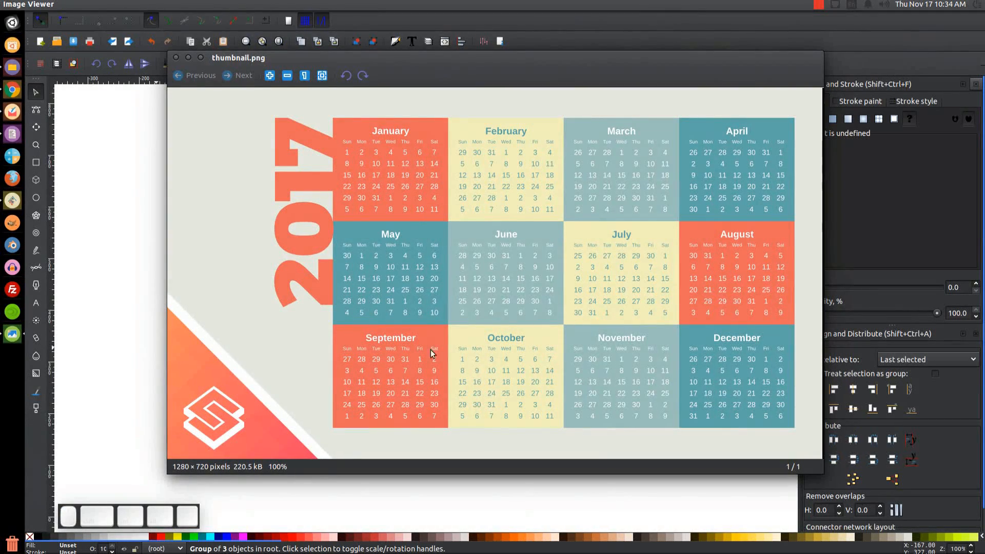
{"action": "mouse_move", "coordinate": [518, 143]}
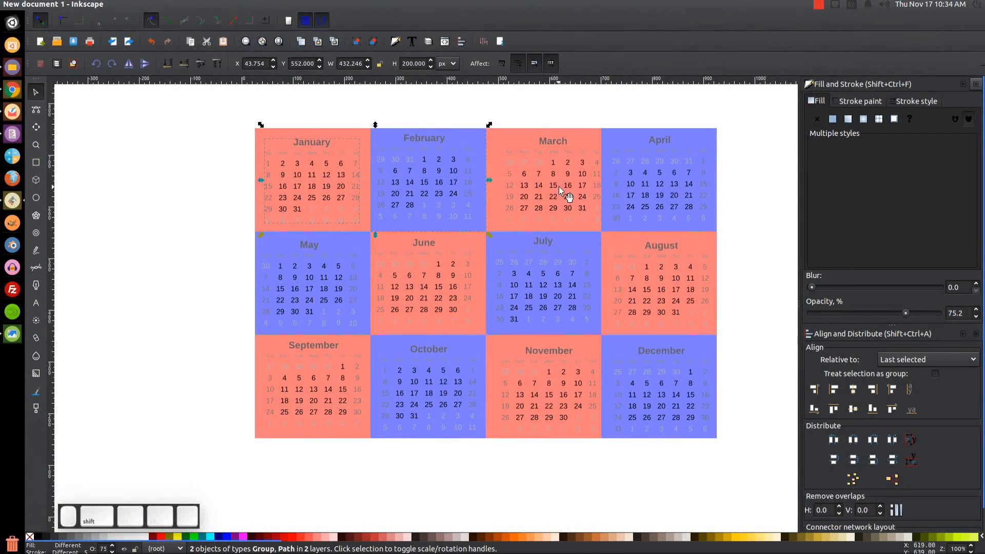
Select further month calendars, including February, to set their text fill to white
{"action": "left_click", "coordinate": [533, 308]}
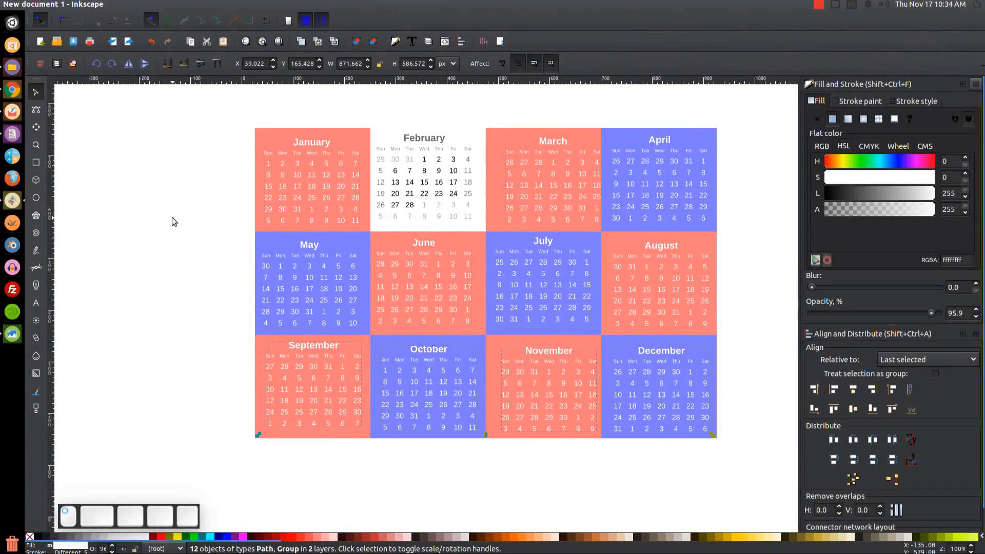
{"action": "left_click", "coordinate": [439, 181]}
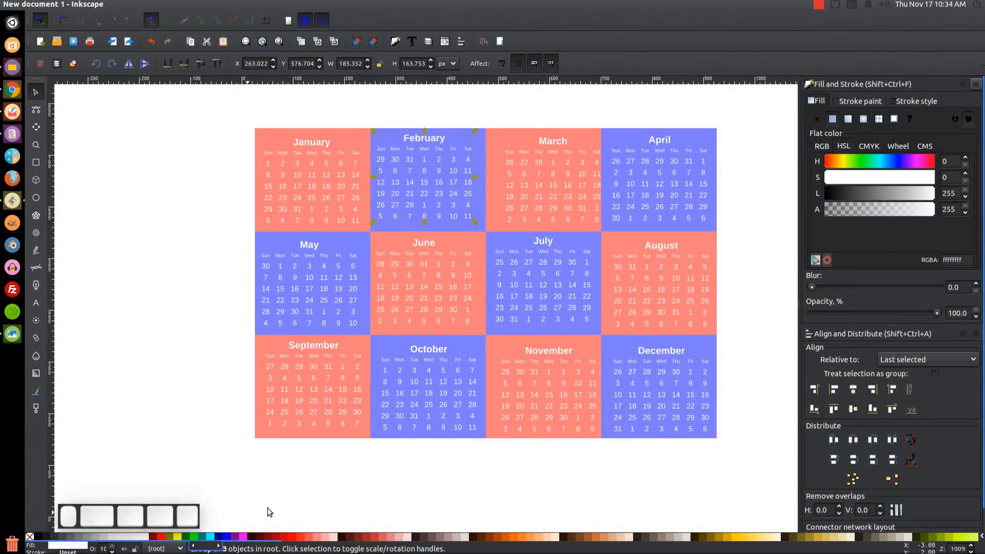
Centre the January, February, March and April calendars on their first-row tiles
{"action": "left_click", "coordinate": [699, 408]}
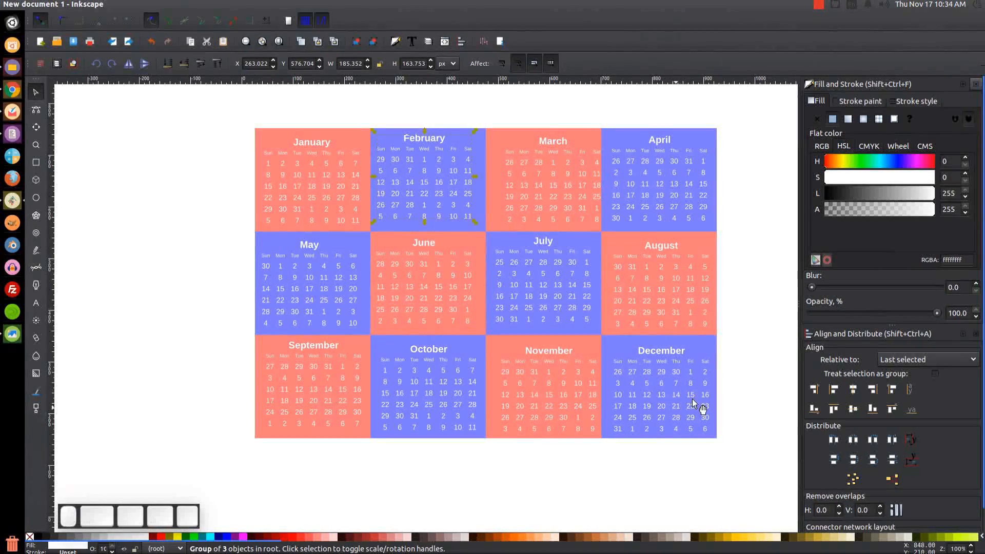
{"action": "left_click", "coordinate": [311, 142]}
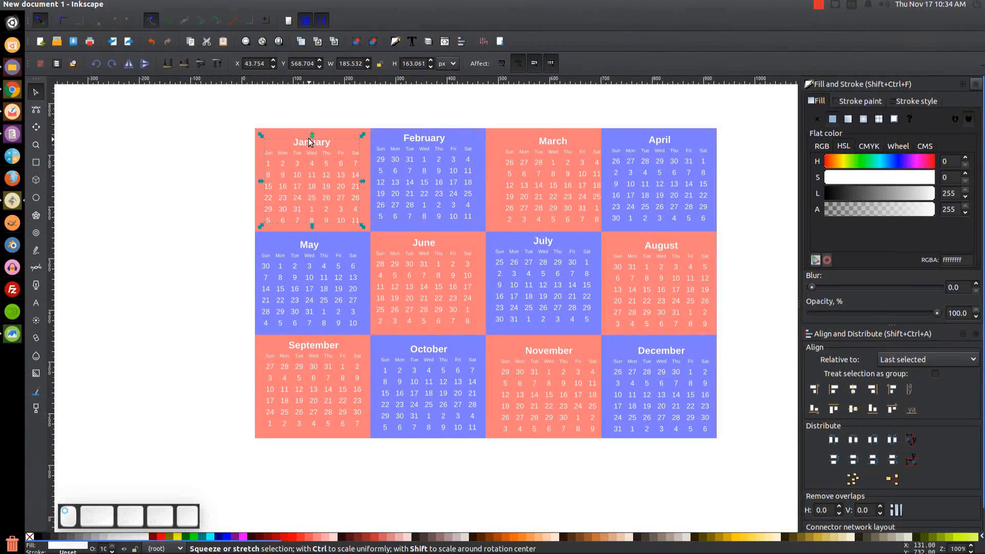
{"action": "left_click", "coordinate": [308, 141]}
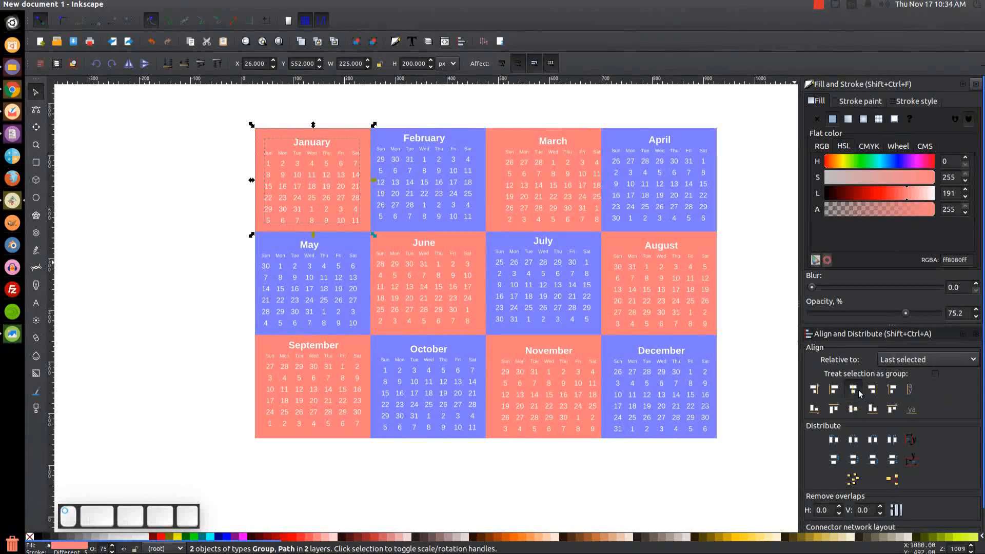
{"action": "left_click", "coordinate": [424, 183]}
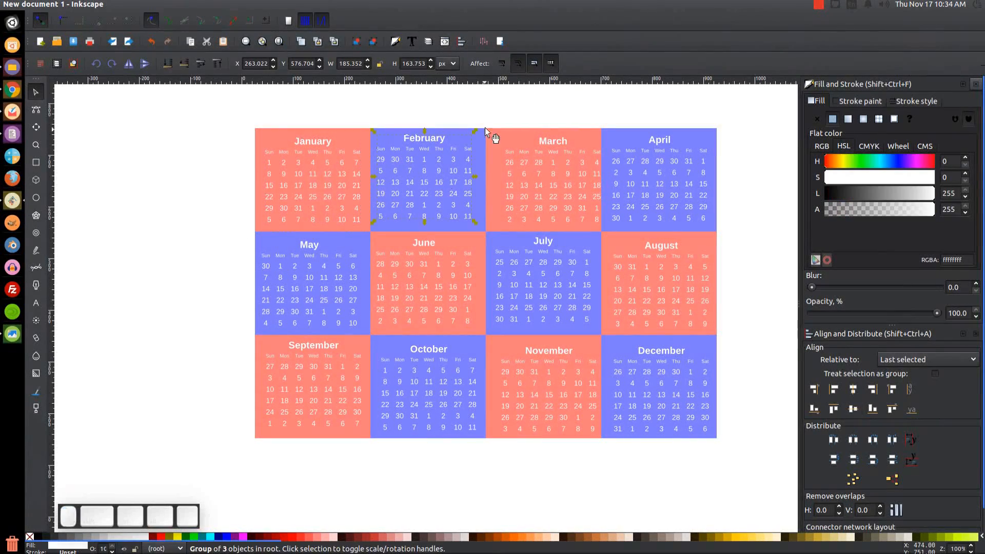
{"action": "left_click", "coordinate": [428, 183]}
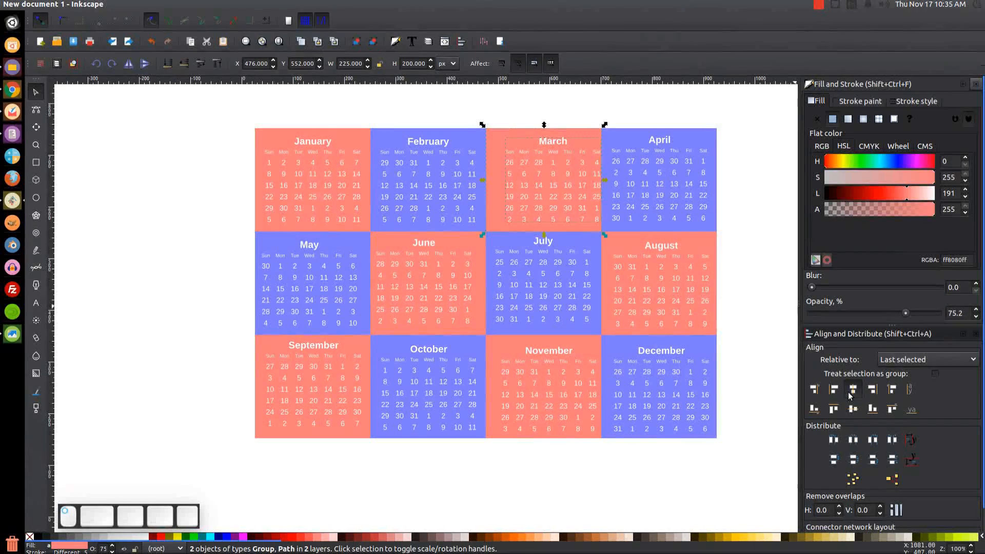
{"action": "left_click", "coordinate": [659, 183]}
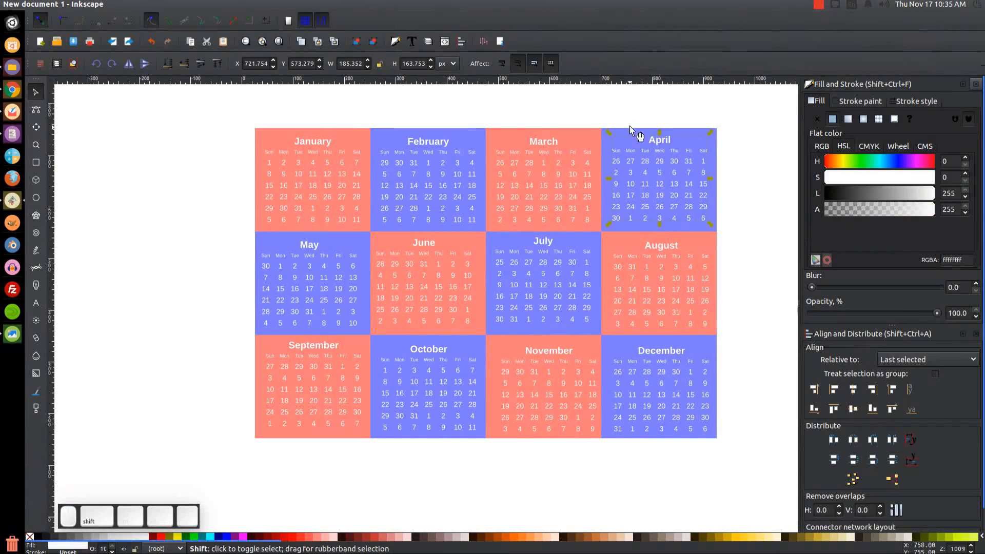
{"action": "left_click", "coordinate": [659, 180]}
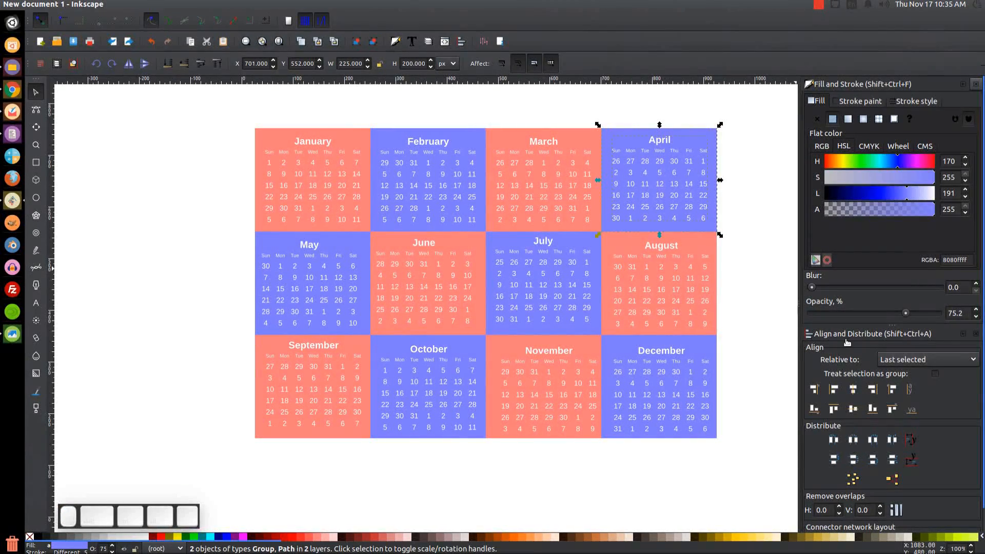
{"action": "mouse_move", "coordinate": [409, 276]}
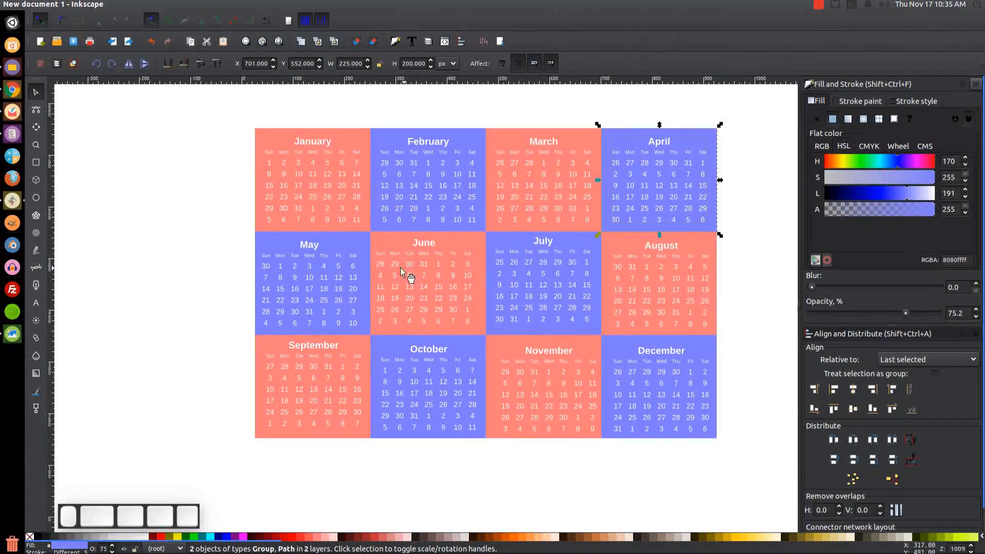
Centre the June, July, August, December and September calendars on their tiles
{"action": "left_click", "coordinate": [834, 388]}
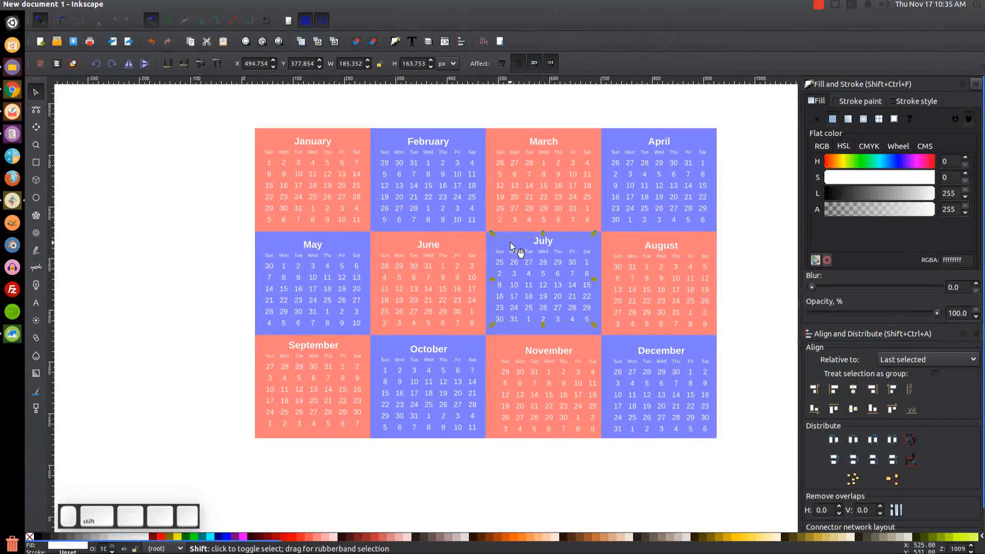
{"action": "left_click", "coordinate": [660, 283]}
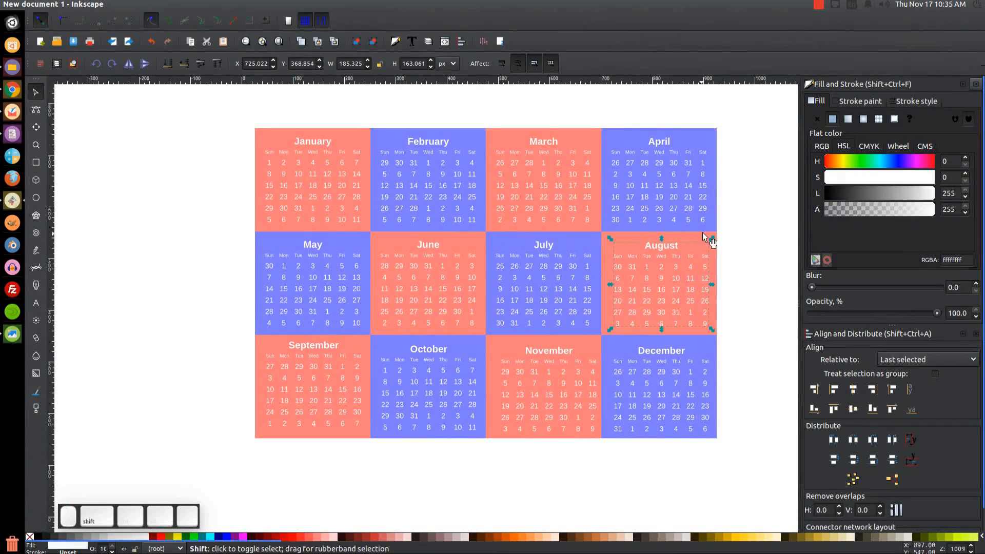
{"action": "left_click", "coordinate": [659, 284]}
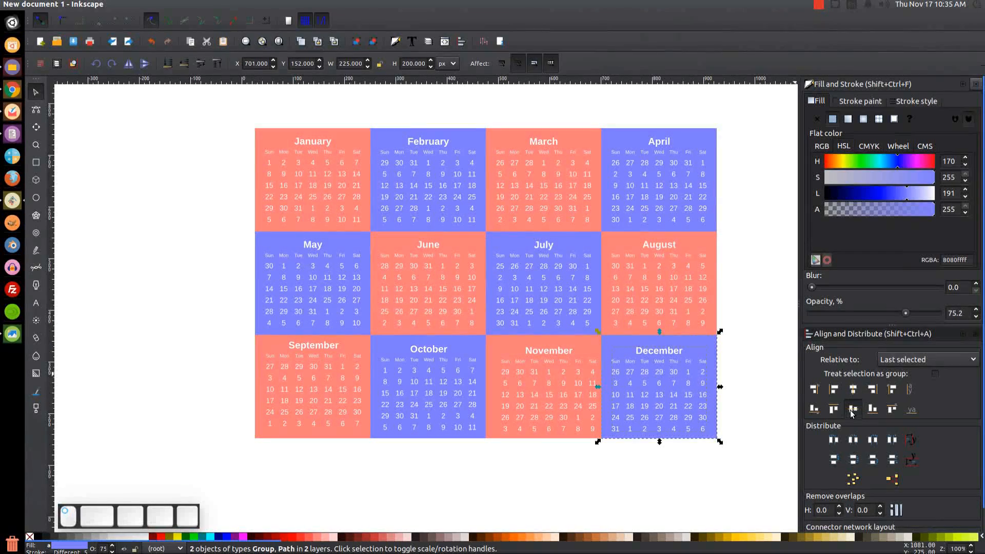
{"action": "left_click", "coordinate": [853, 390]}
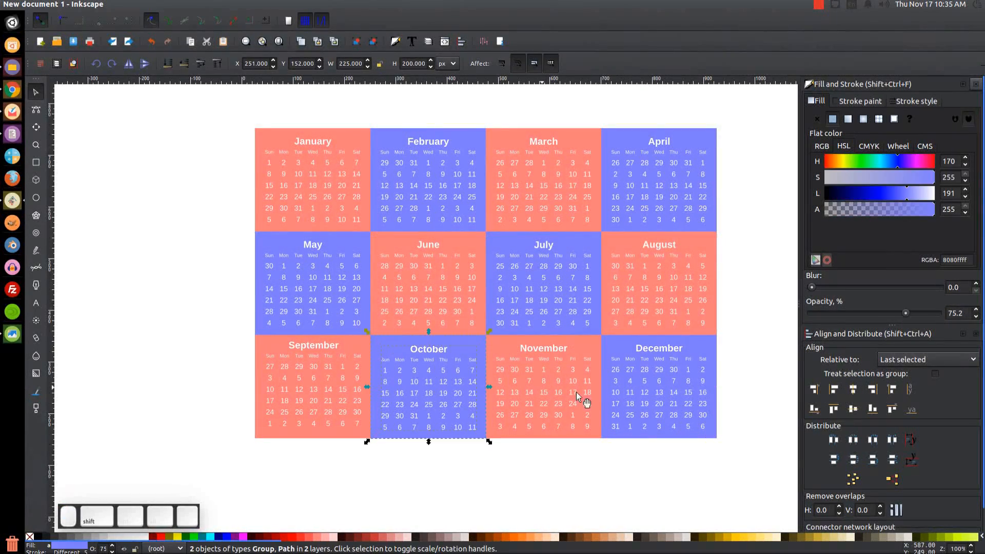
{"action": "left_click", "coordinate": [286, 380]}
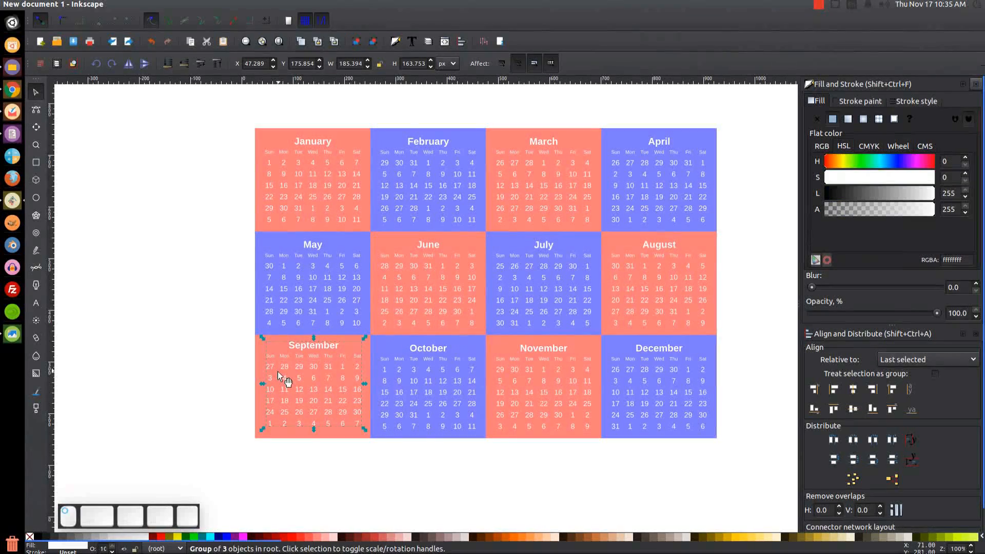
{"action": "left_click", "coordinate": [312, 387]}
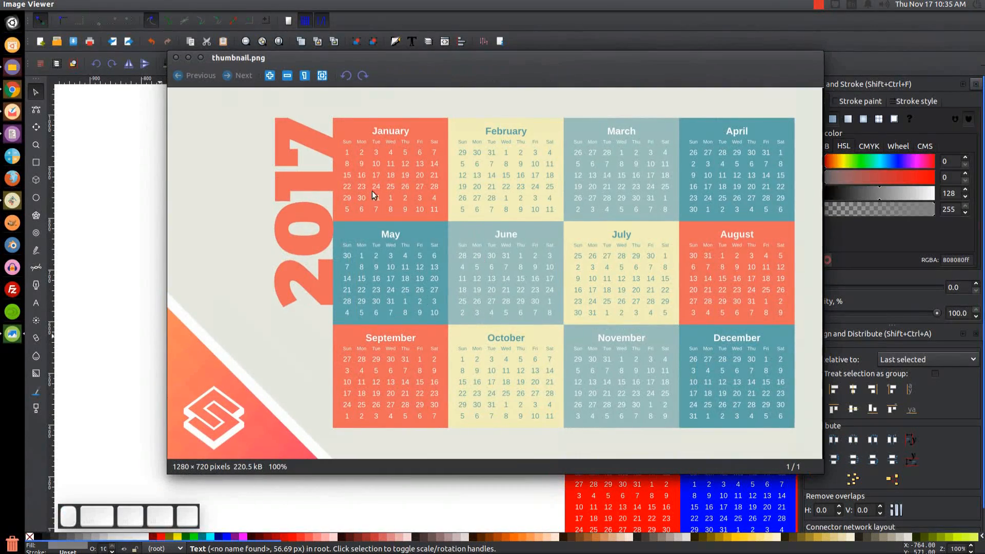
{"action": "mouse_move", "coordinate": [209, 159]}
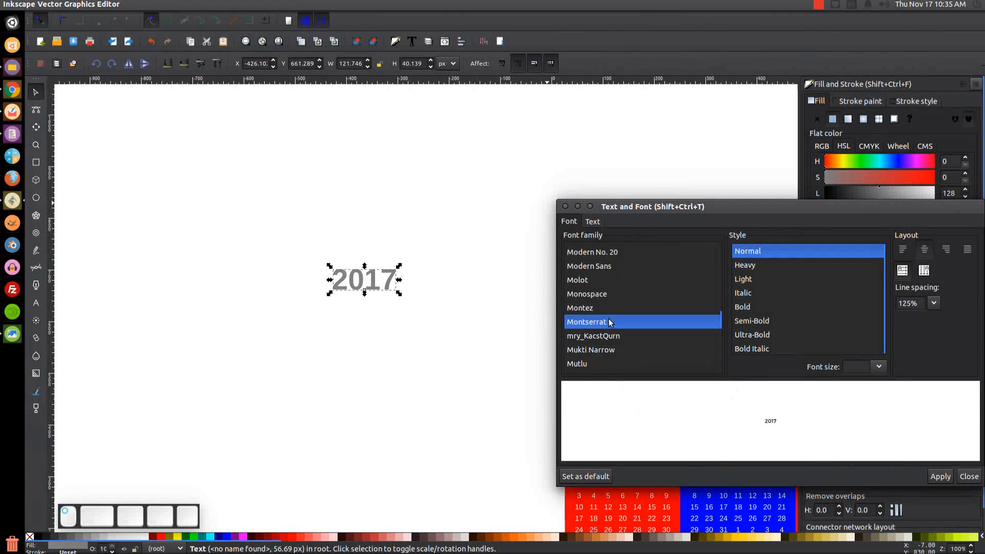
Apply Montserrat Heavy to the 2017 text and dismiss the Text and Font dialog
{"action": "left_click", "coordinate": [745, 265]}
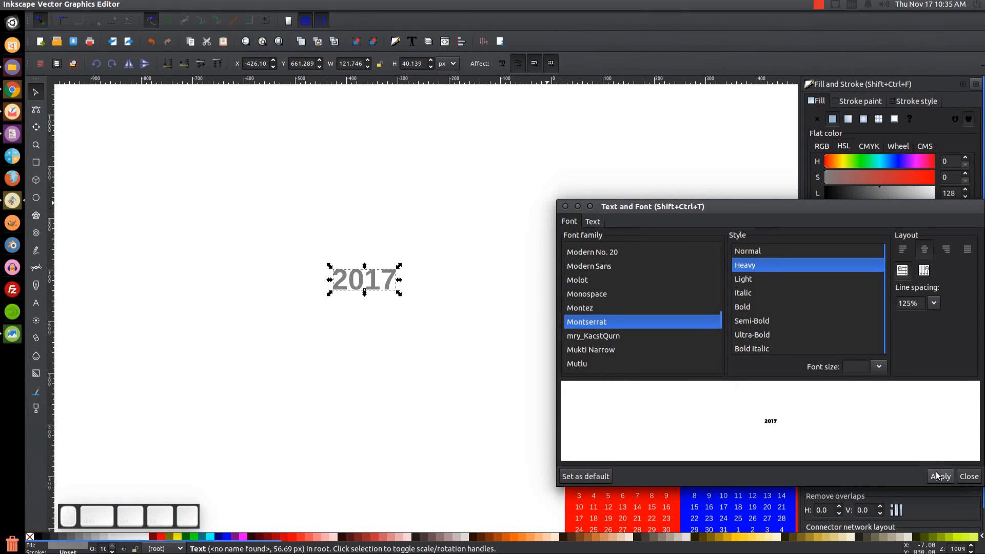
{"action": "left_click", "coordinate": [940, 475]}
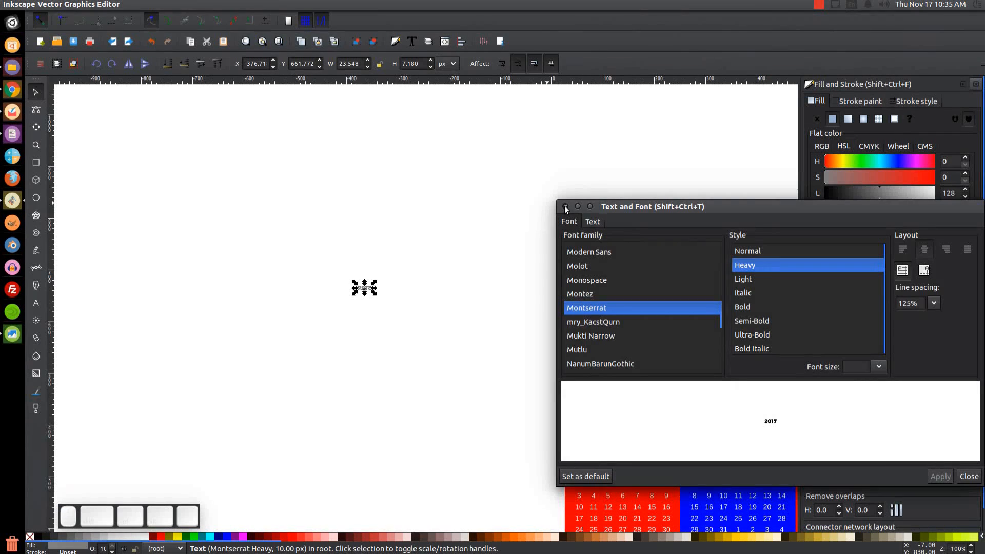
{"action": "left_click", "coordinate": [564, 208]}
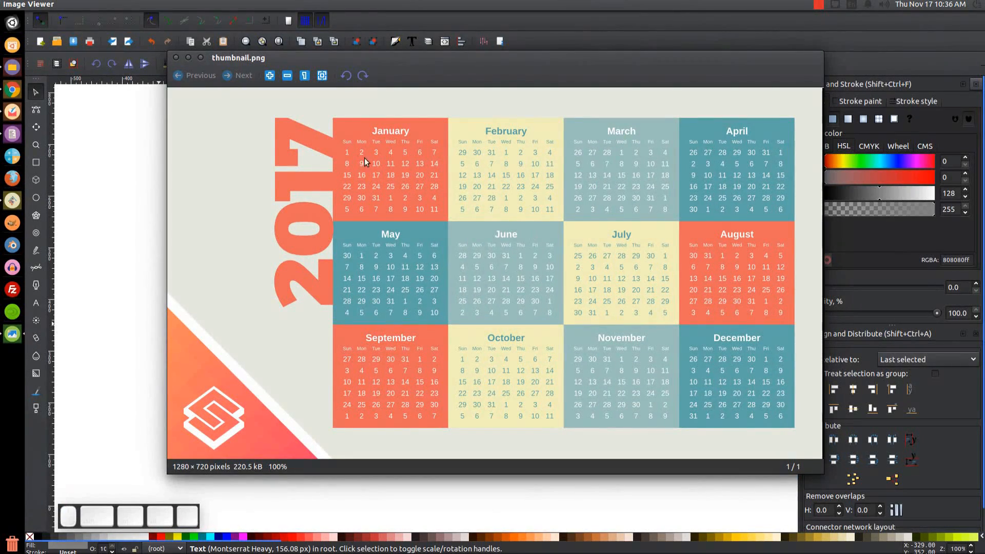
{"action": "mouse_move", "coordinate": [418, 154]}
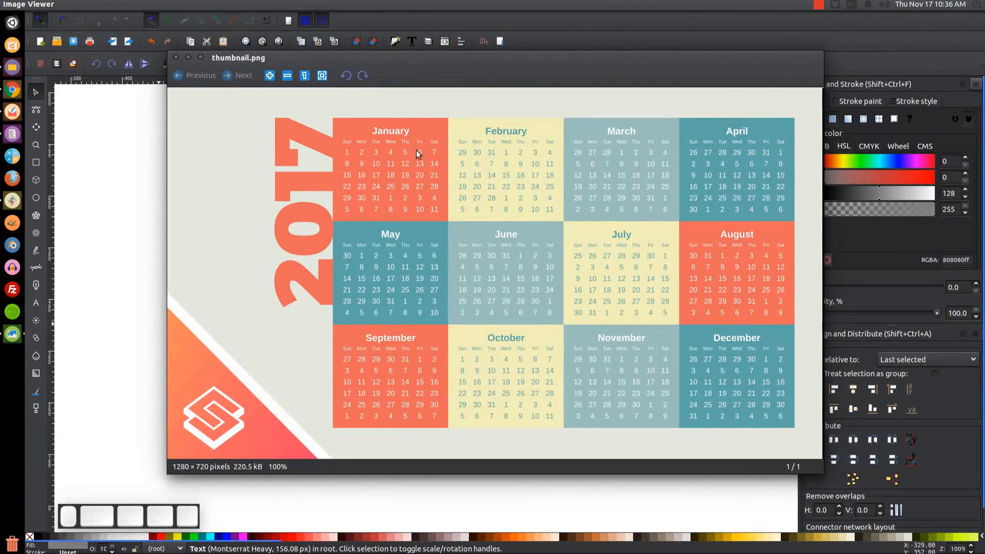
{"action": "mouse_move", "coordinate": [748, 186]}
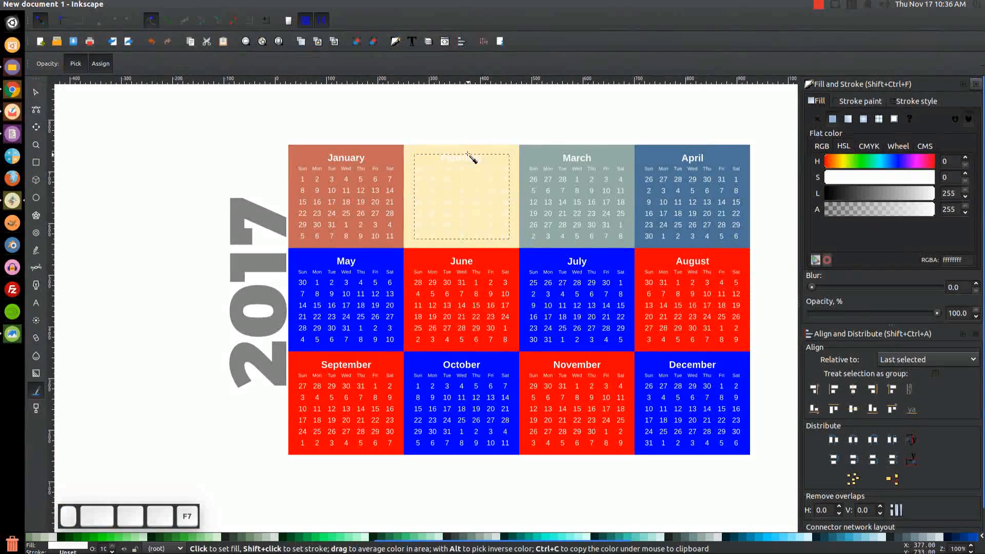
Pick up February's cream with the Dropper and recolour the July tile and the next one
{"action": "left_click", "coordinate": [461, 195]}
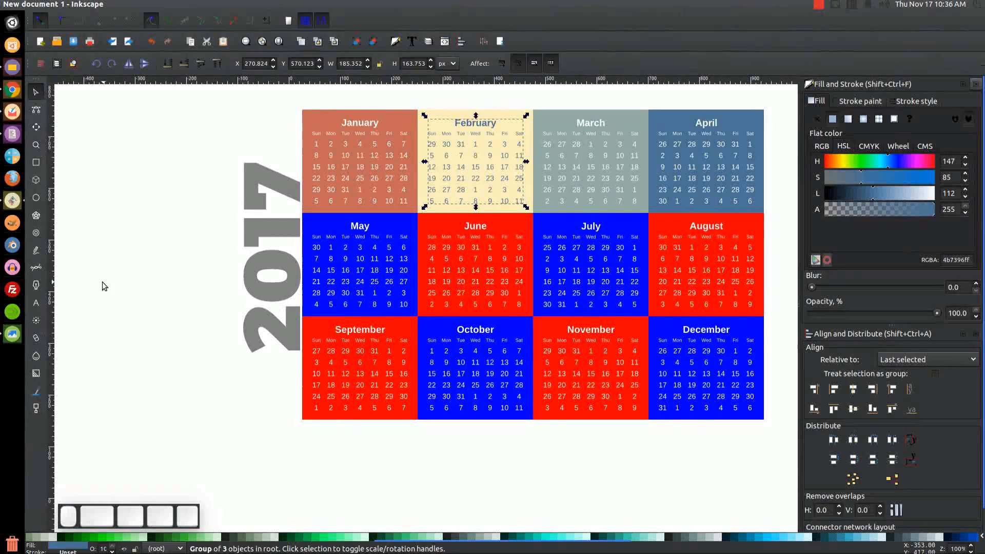
{"action": "left_click", "coordinate": [12, 334]}
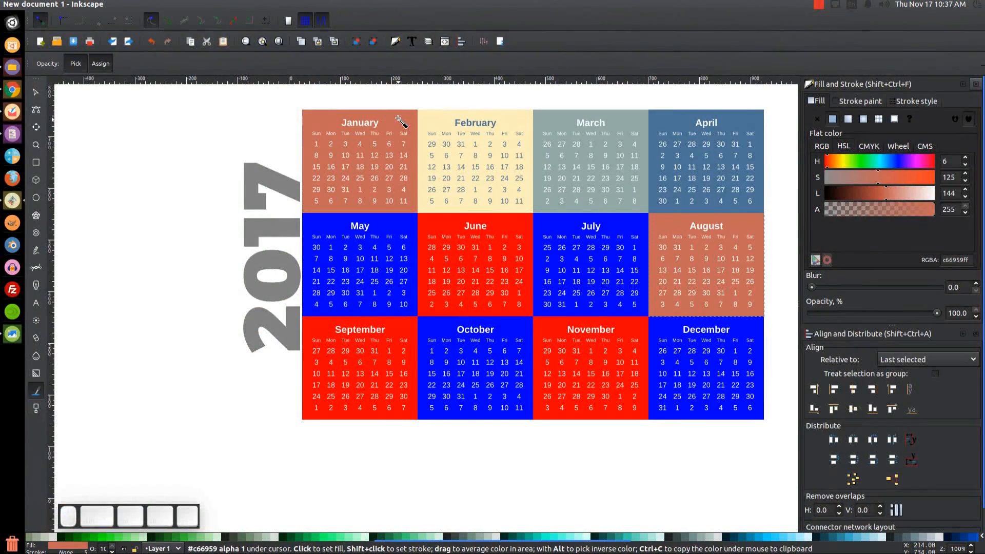
{"action": "mouse_move", "coordinate": [60, 116]}
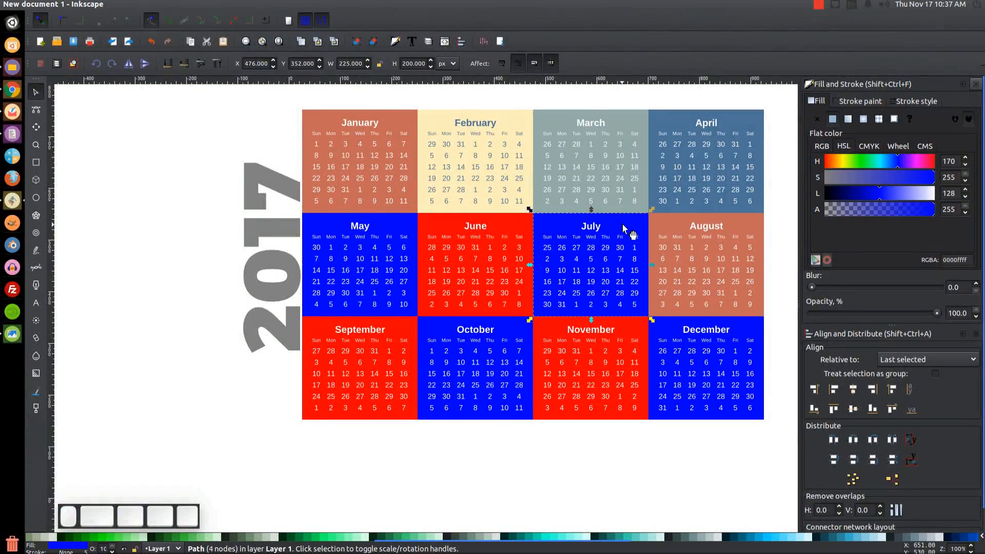
{"action": "left_click", "coordinate": [35, 390]}
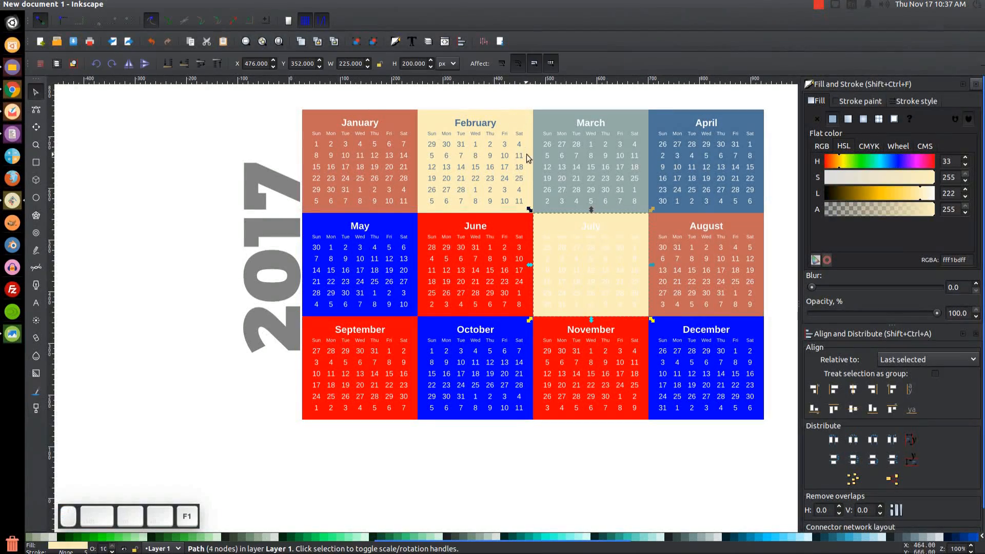
{"action": "left_click", "coordinate": [35, 393]}
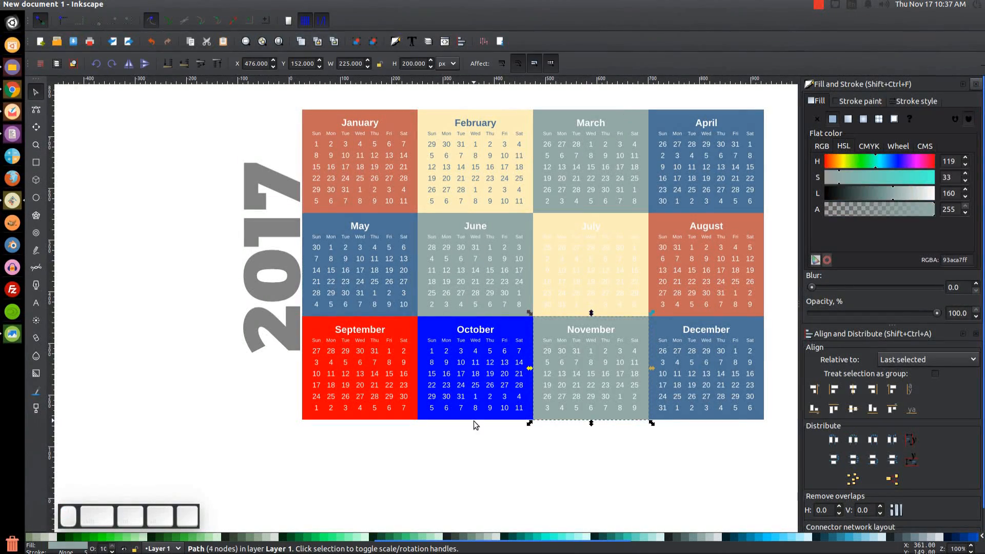
Give the October tile February's cream and move on to the September tile
{"action": "left_click", "coordinate": [35, 390]}
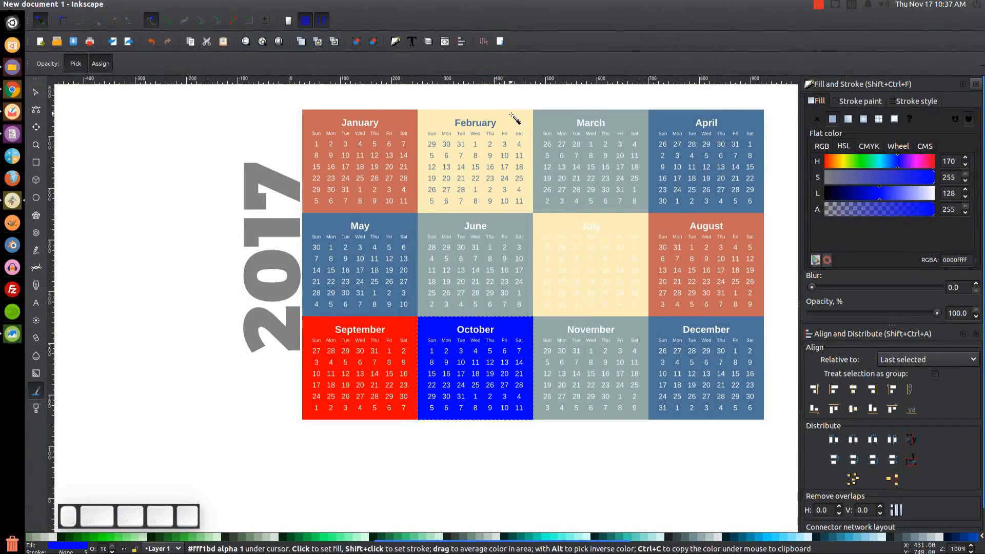
{"action": "left_click", "coordinate": [476, 368]}
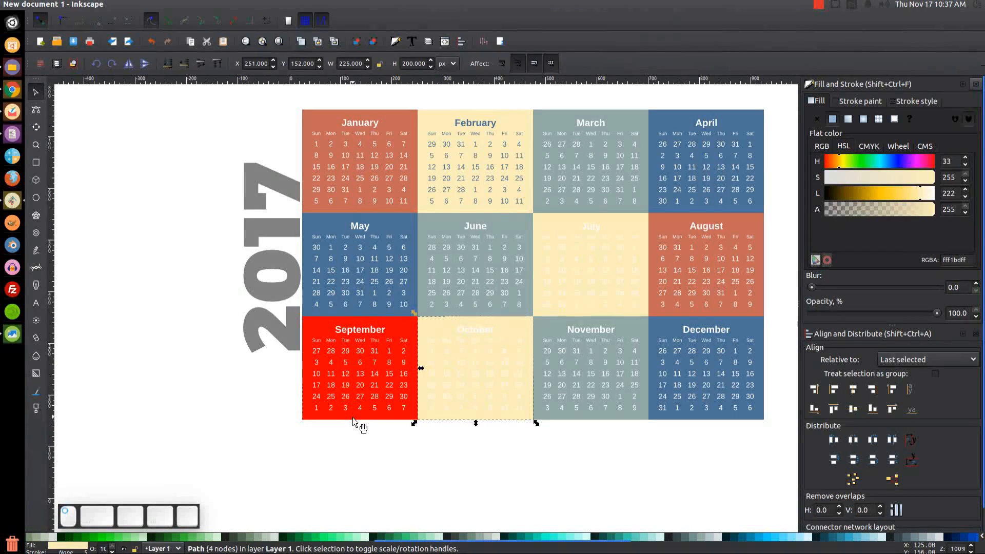
{"action": "left_click", "coordinate": [35, 390]}
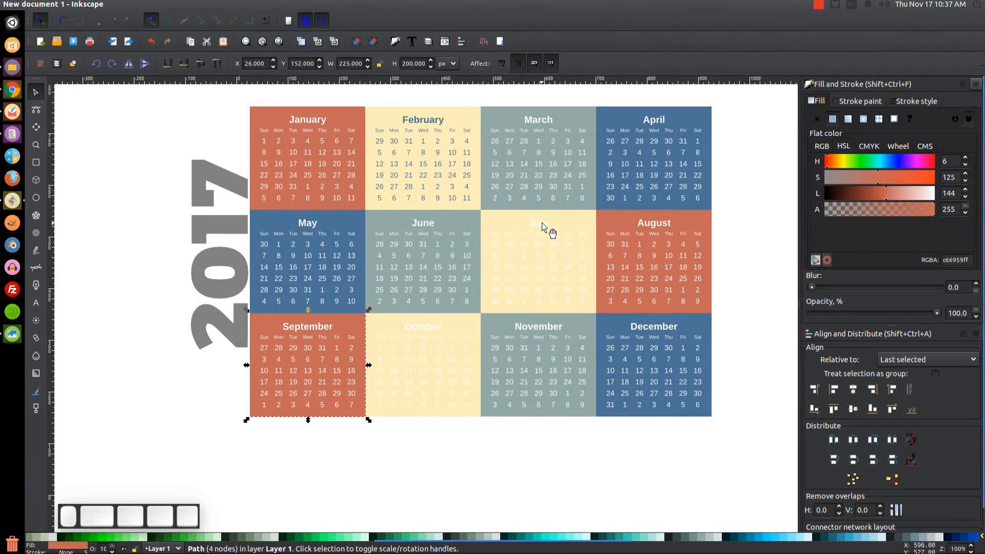
Darken the July calendar text on its cream tile and fill the vertical 2017 terracotta
{"action": "left_click", "coordinate": [537, 262]}
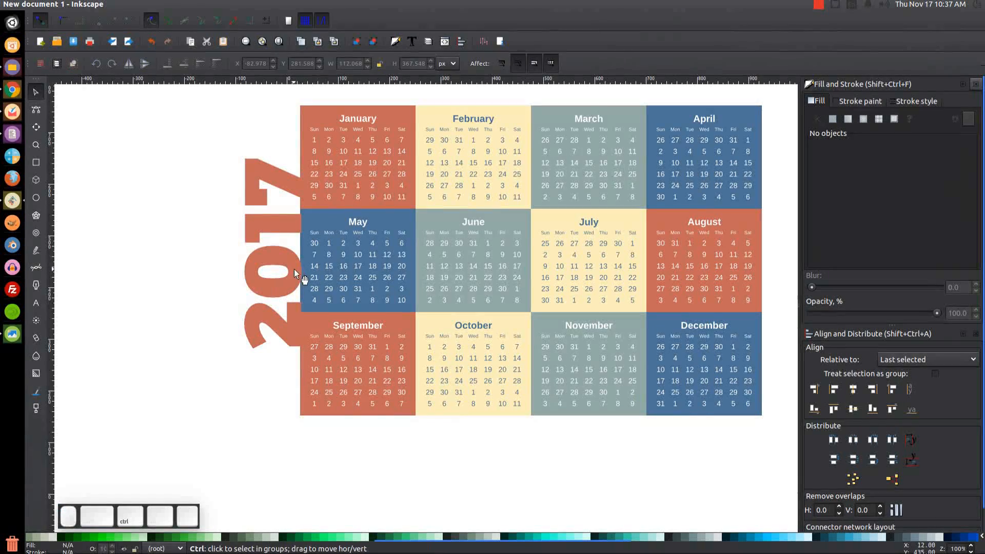
{"action": "left_click", "coordinate": [270, 245]}
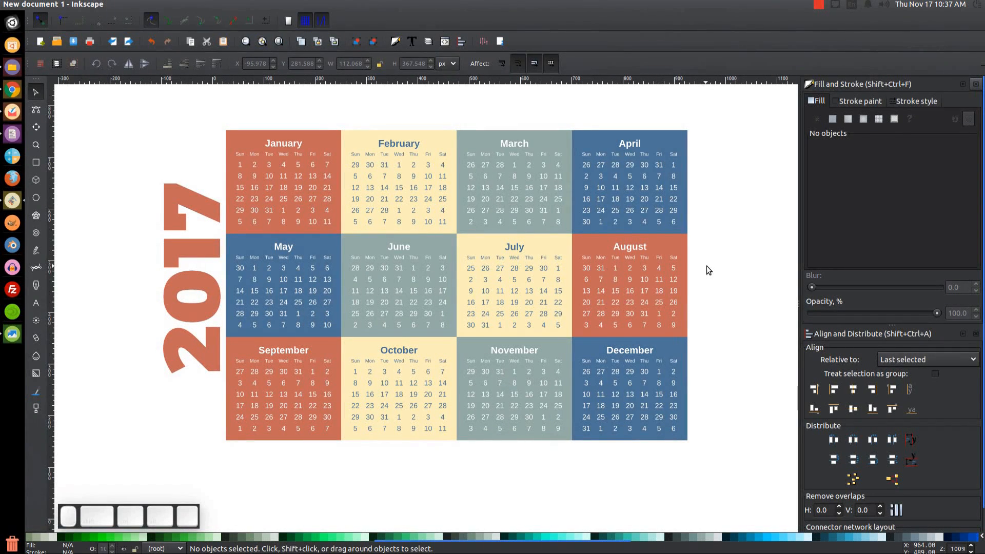
{"action": "mouse_move", "coordinate": [815, 9]}
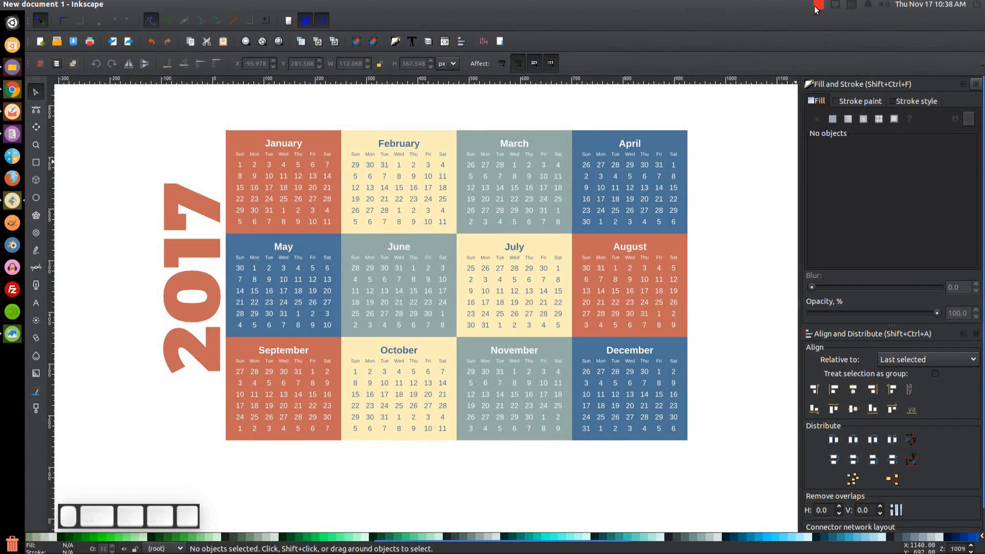